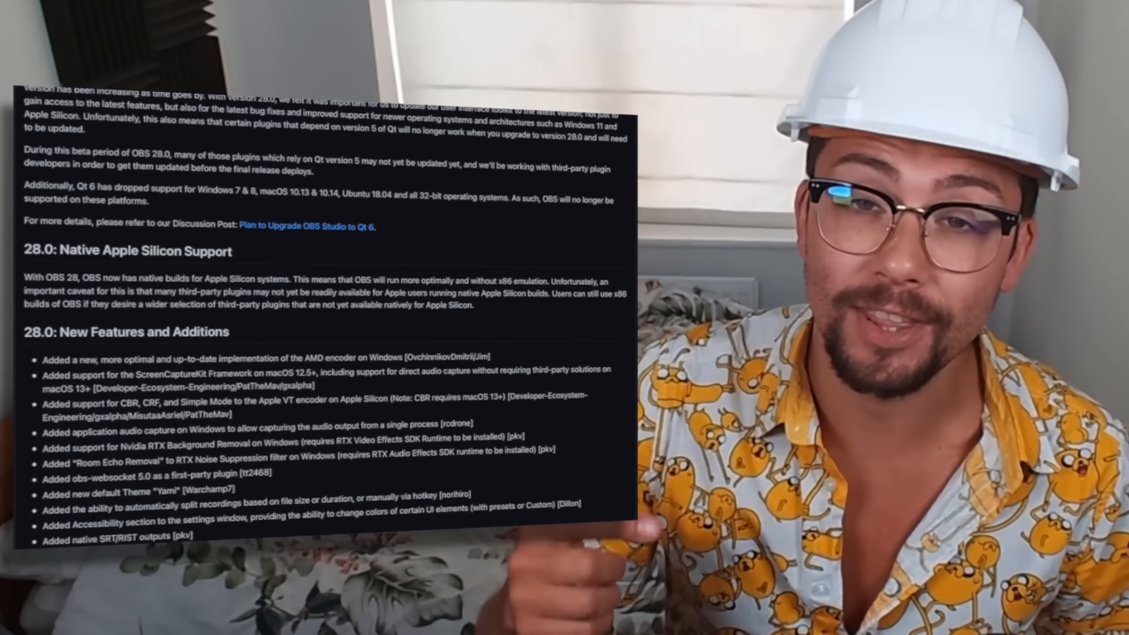
Scroll the 28.0.0-beta1 release page to its Assets and locate the Full-Installer-x64.exe link.
{"action": "scroll", "scroll_direction": "down", "scroll_amount": 3}
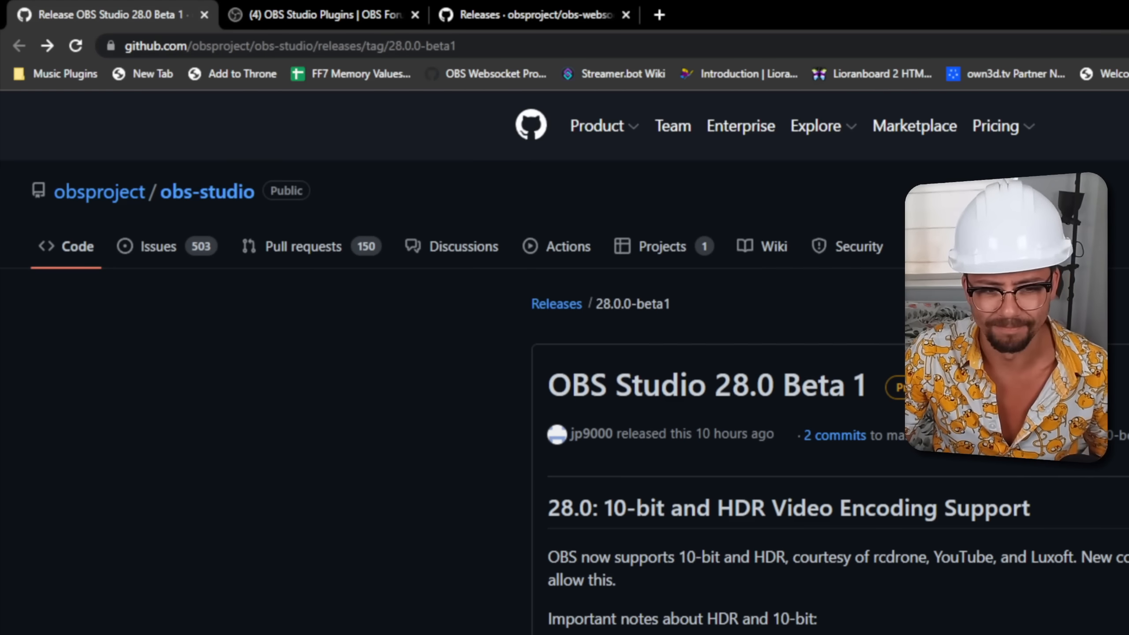
{"action": "scroll", "scroll_direction": "down", "scroll_amount": 3}
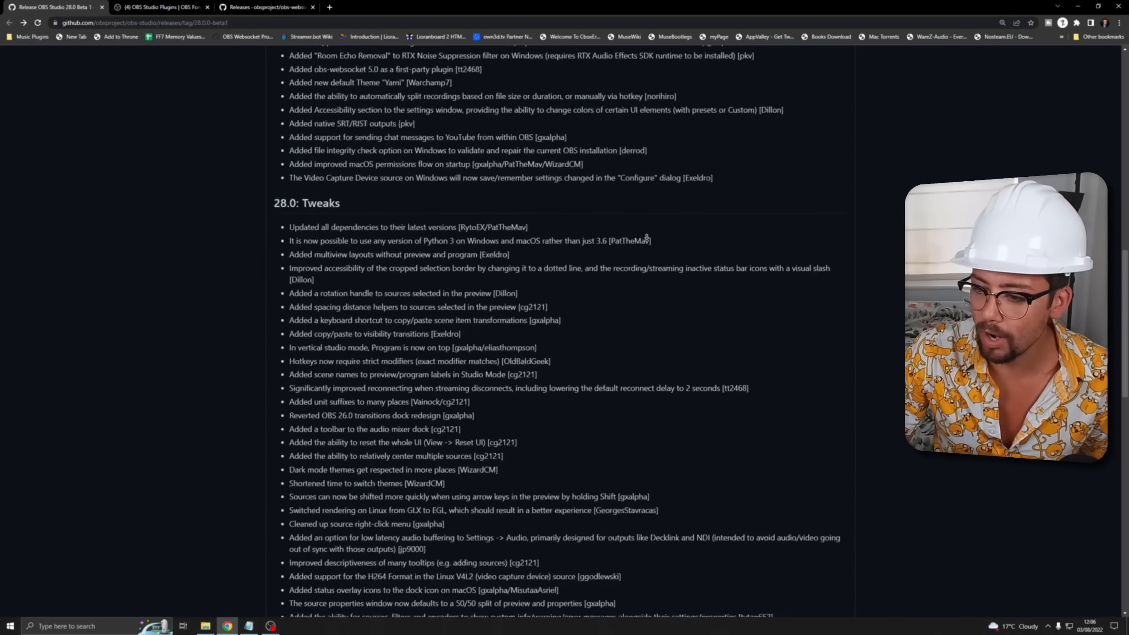
{"action": "scroll", "scroll_direction": "down", "scroll_amount": 3}
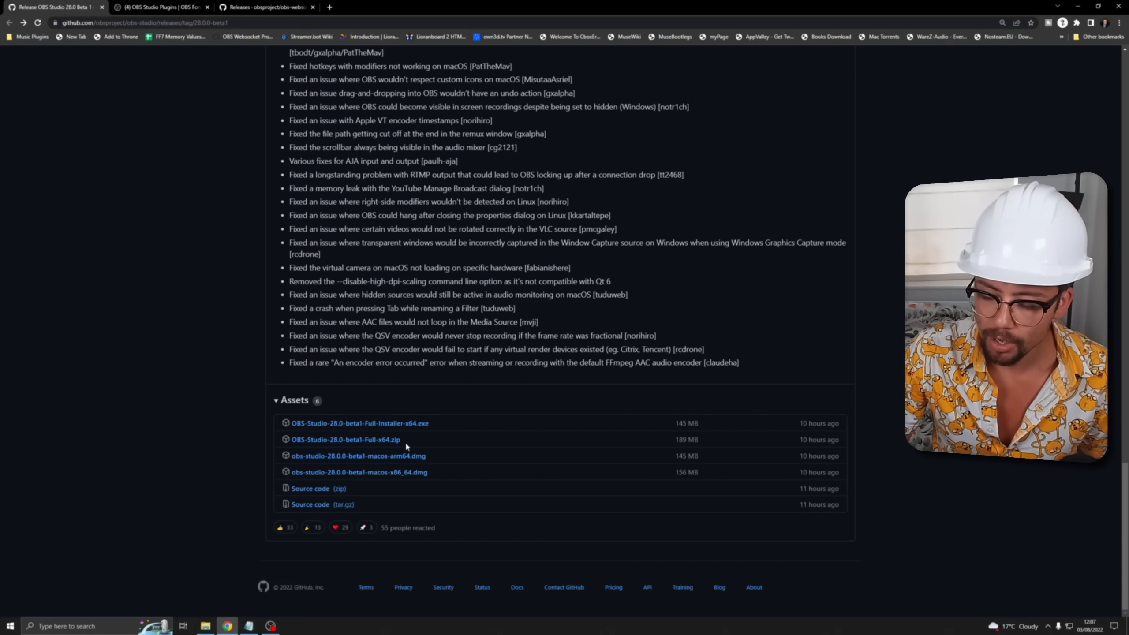
{"action": "key", "text": "ctrl+plus"}
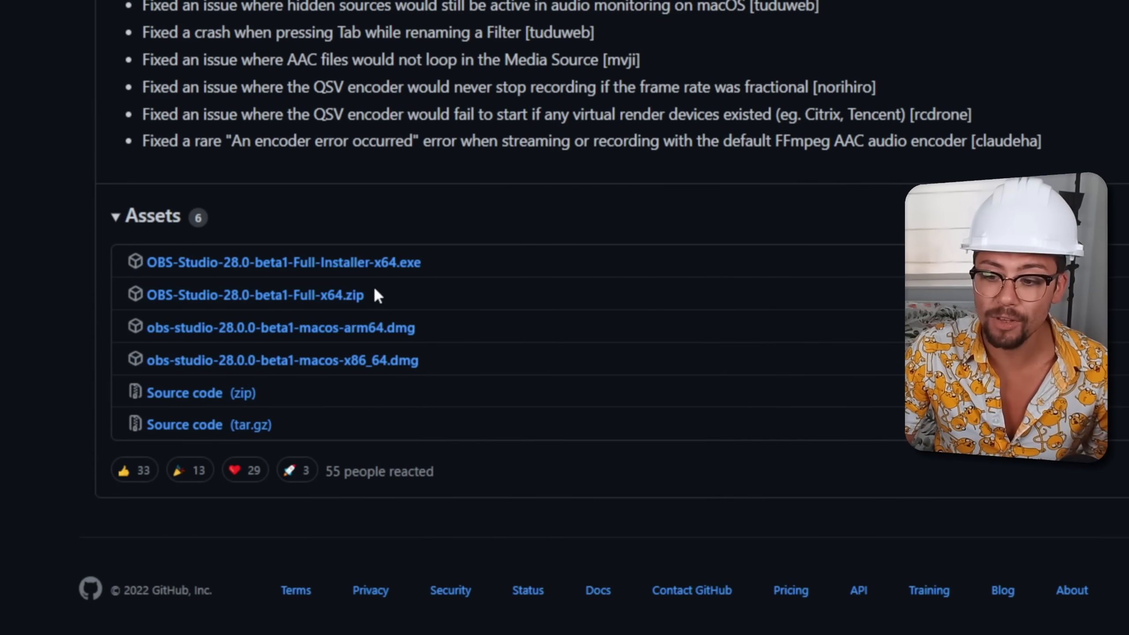
{"action": "scroll", "scroll_direction": "up", "scroll_amount": 3}
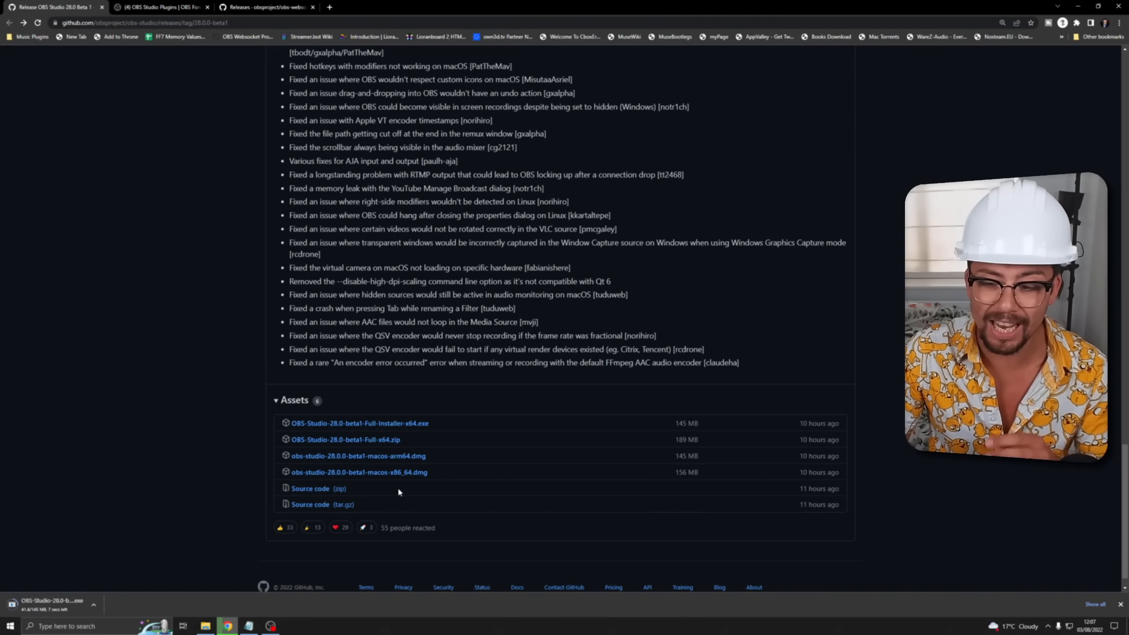
{"action": "scroll", "scroll_direction": "up", "scroll_amount": 3}
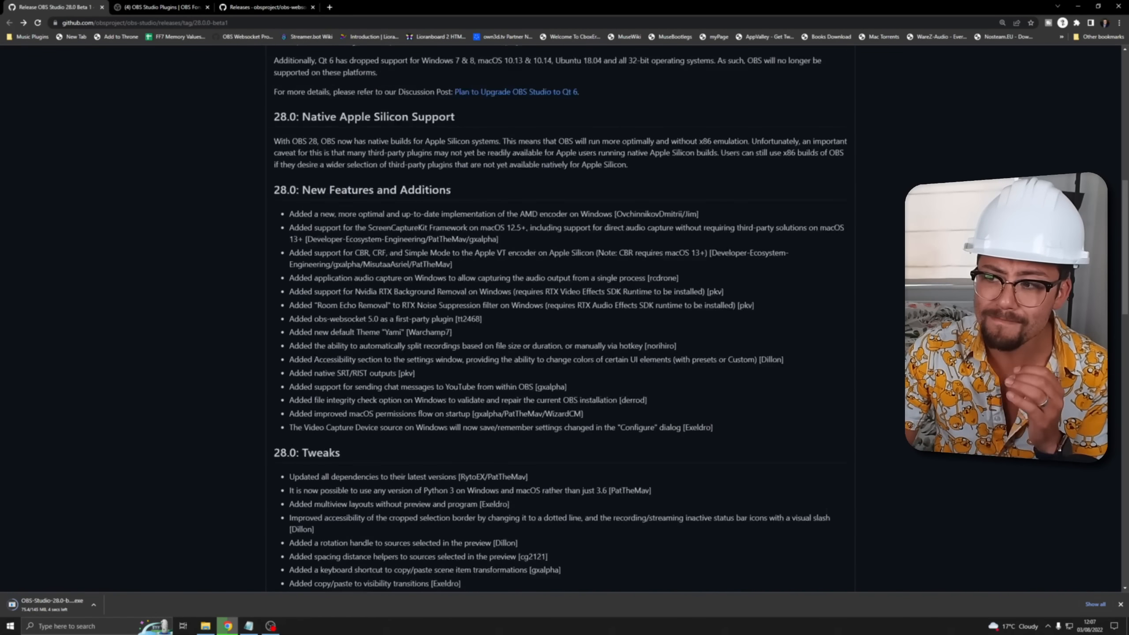
{"action": "scroll", "scroll_direction": "up", "scroll_amount": 3}
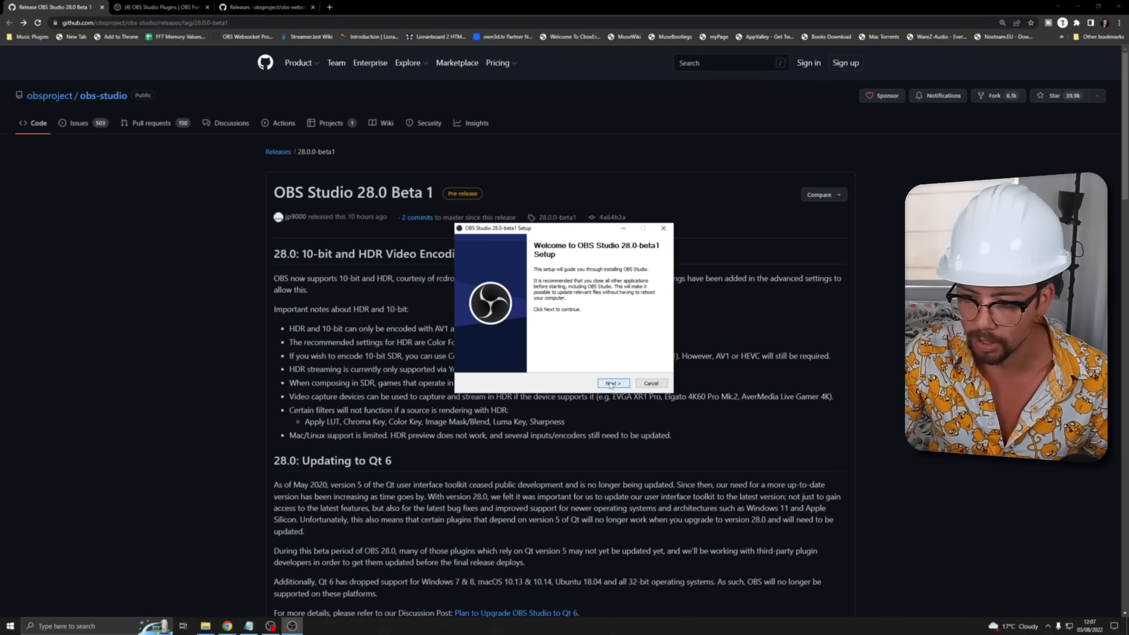
Install OBS Studio 28.0-beta1 into a Desktop obs-studio folder and finish setup with Launch OBS Studio checked.
{"action": "left_click", "coordinate": [612, 382]}
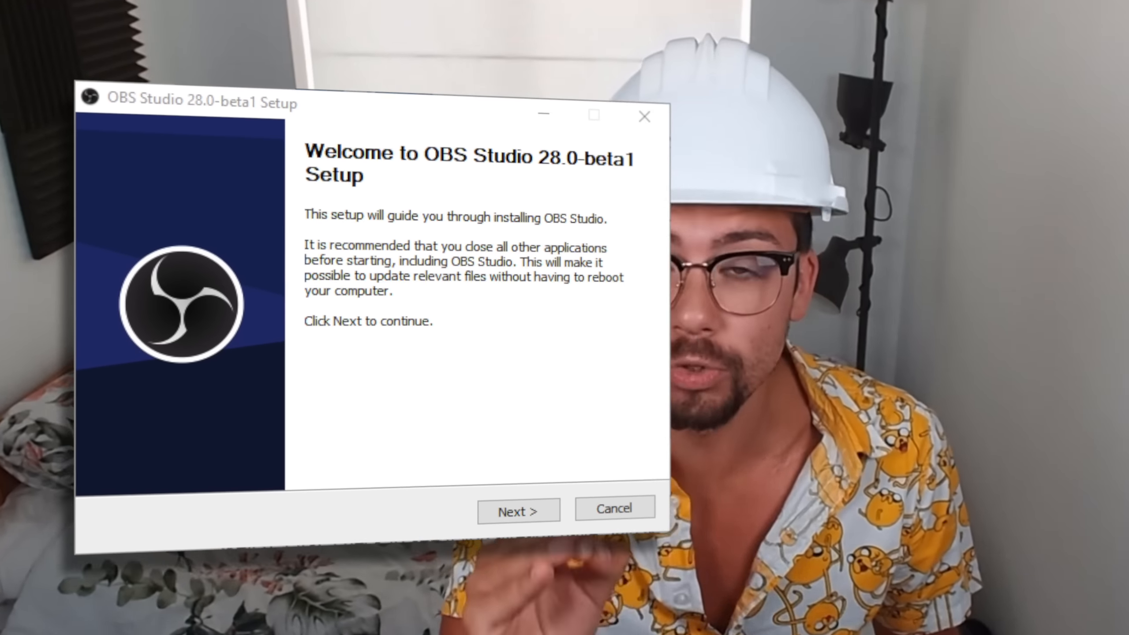
{"action": "left_click", "coordinate": [518, 510]}
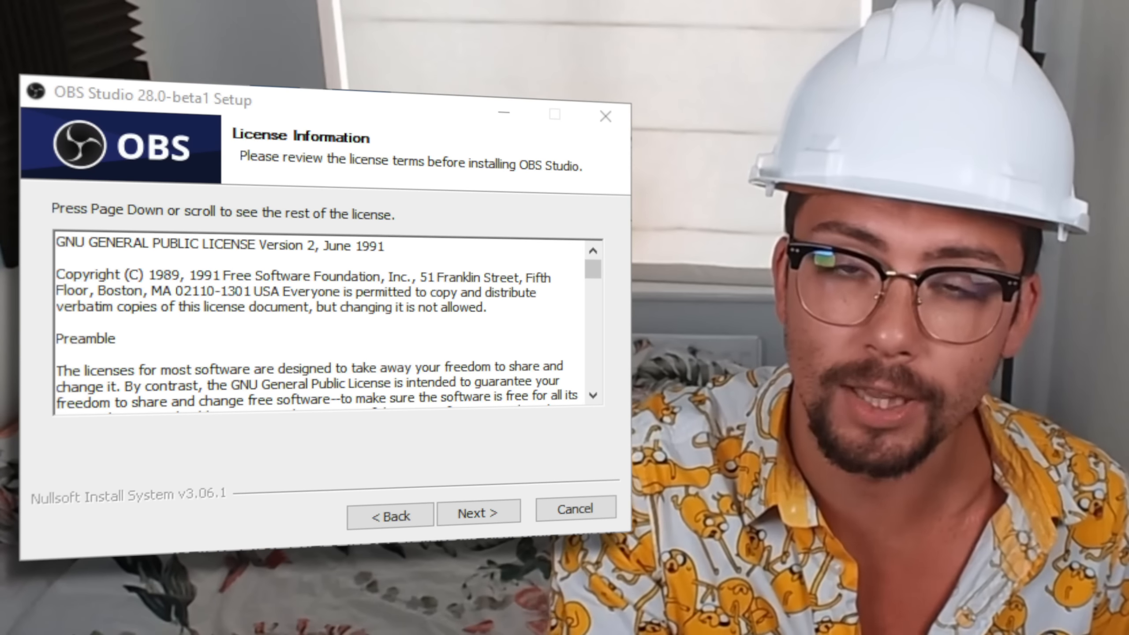
{"action": "left_click", "coordinate": [478, 515]}
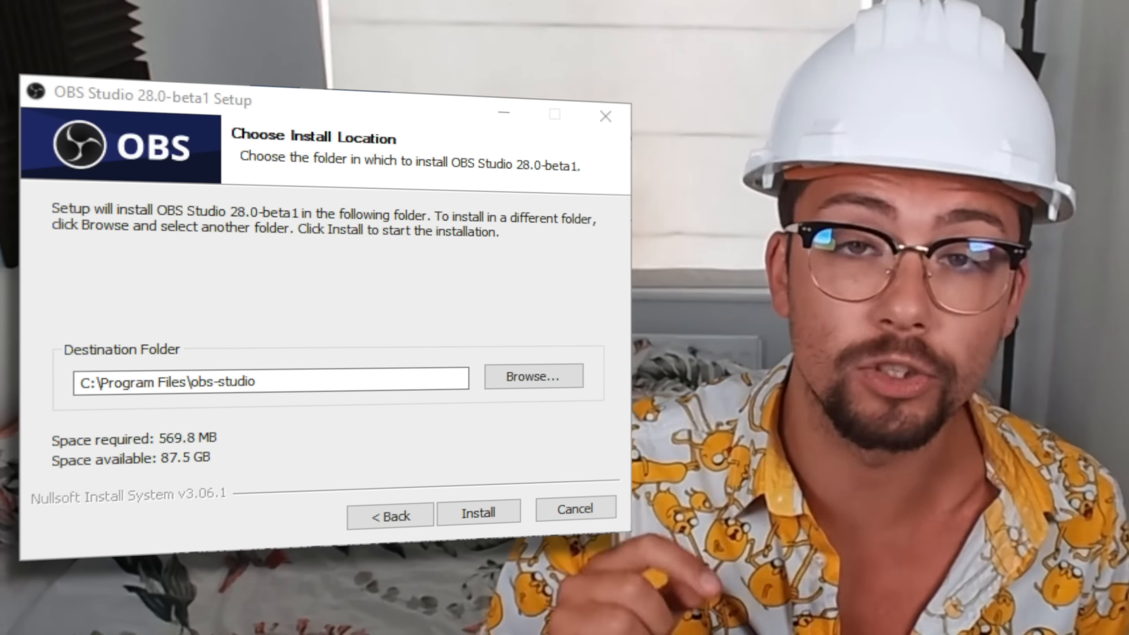
{"action": "left_click", "coordinate": [532, 375]}
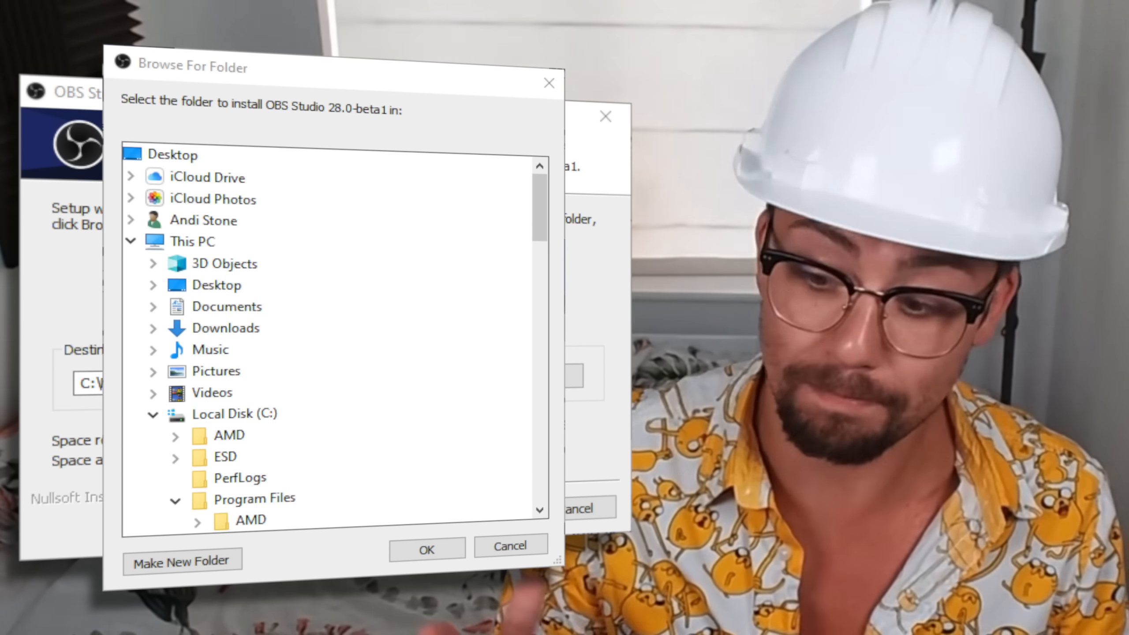
{"action": "left_click", "coordinate": [425, 548]}
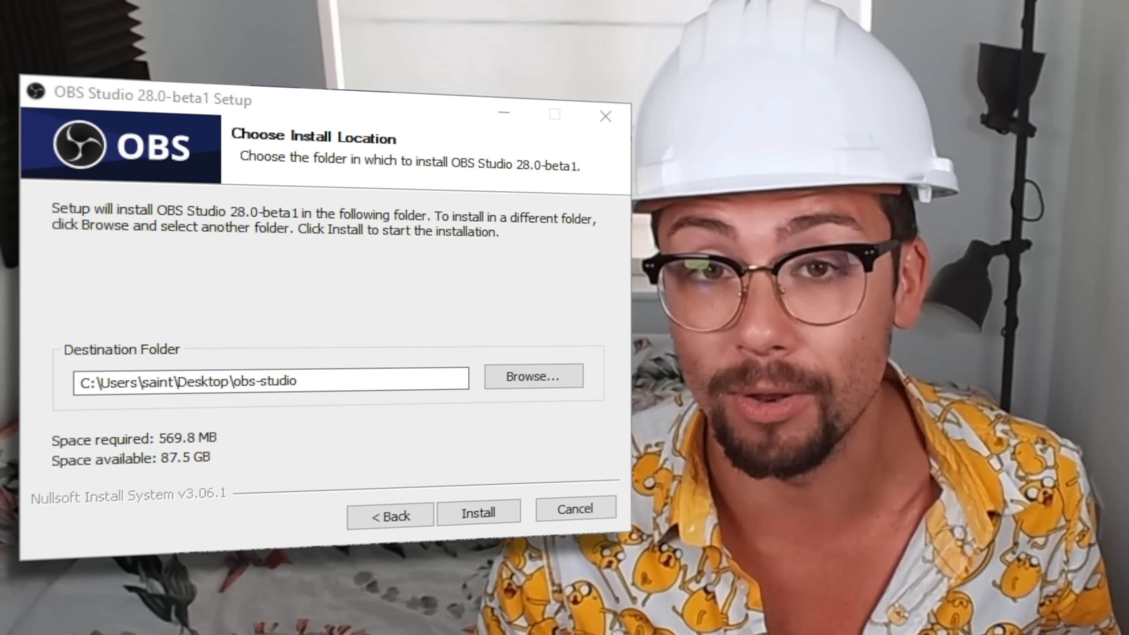
{"action": "left_click", "coordinate": [477, 512]}
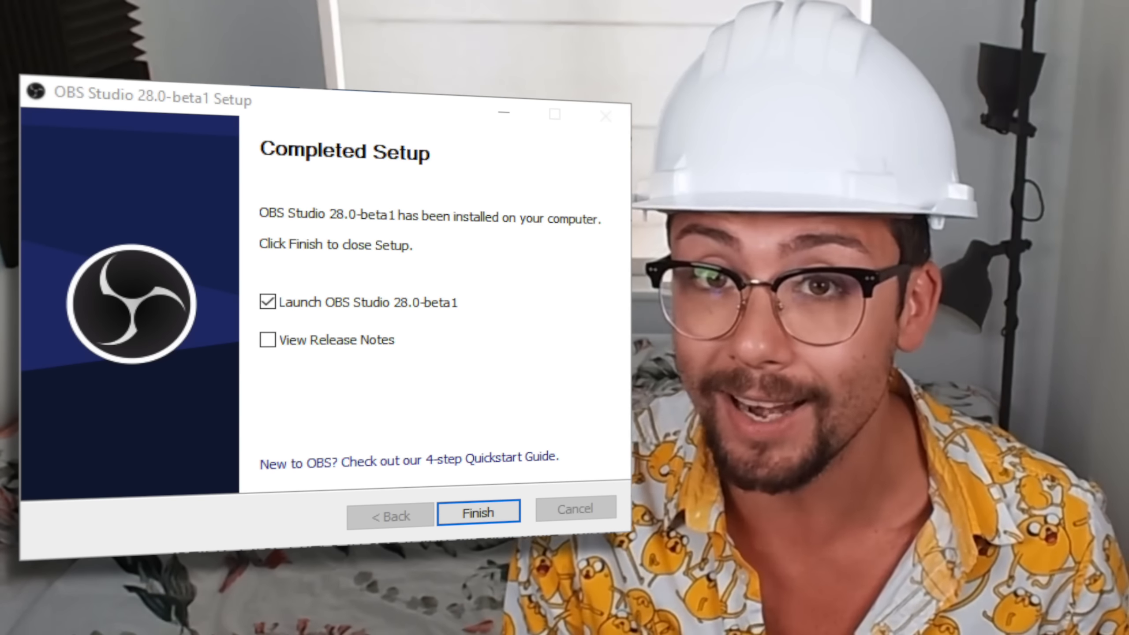
{"action": "left_click", "coordinate": [477, 513]}
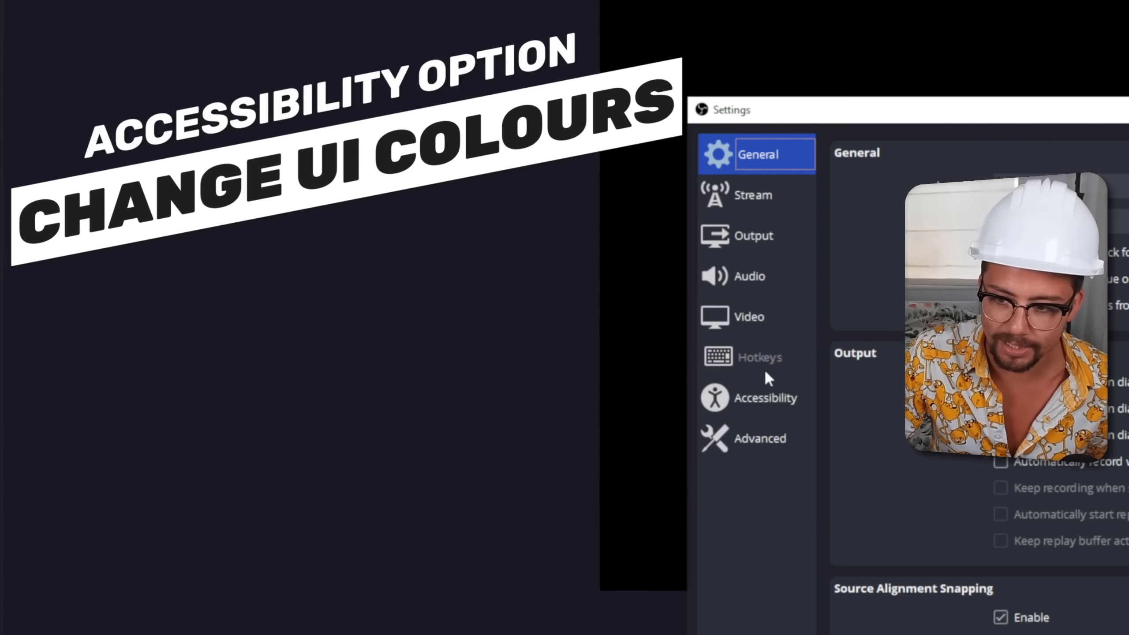
Switch the Accessibility colour preset to Custom in Settings and close the Settings window.
{"action": "left_click", "coordinate": [766, 397]}
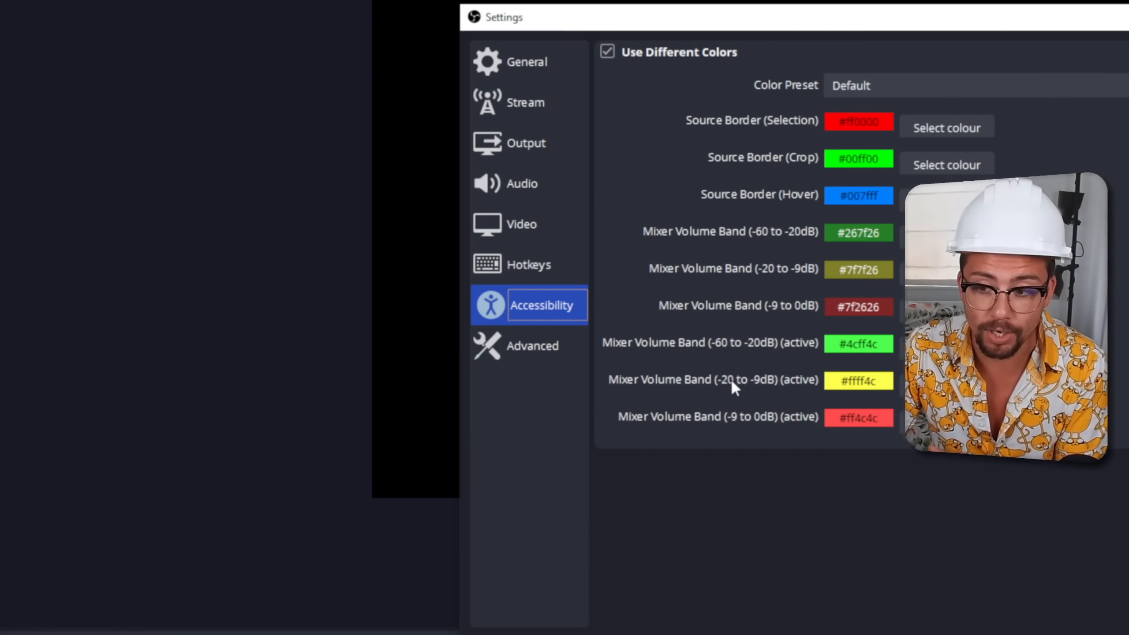
{"action": "left_click", "coordinate": [850, 85]}
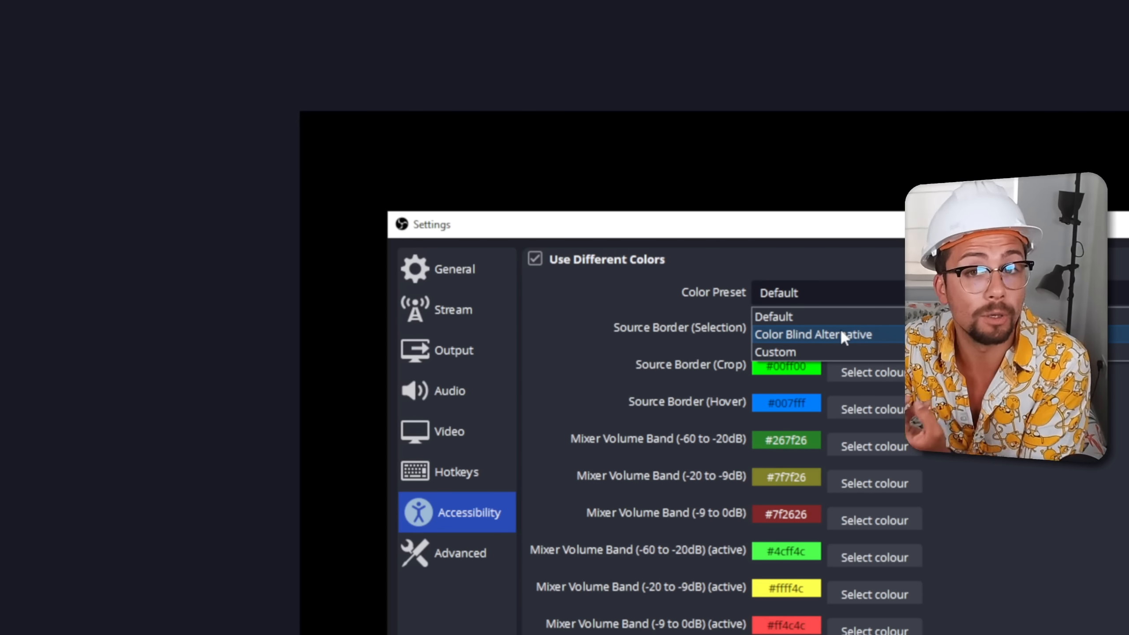
{"action": "left_click", "coordinate": [775, 352]}
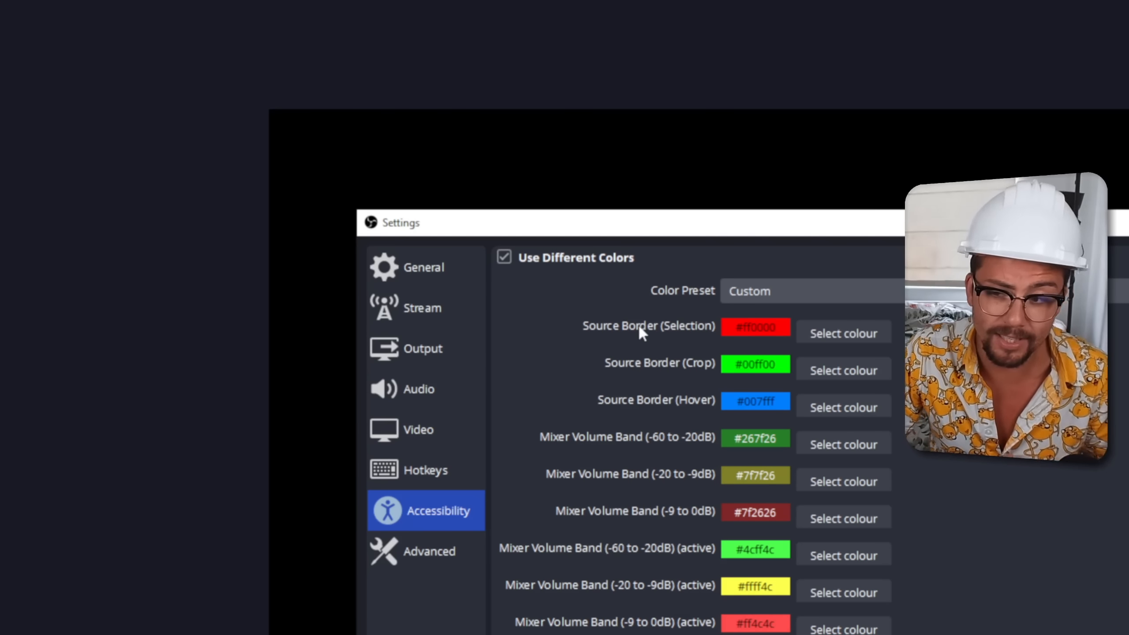
{"action": "left_click", "coordinate": [842, 333]}
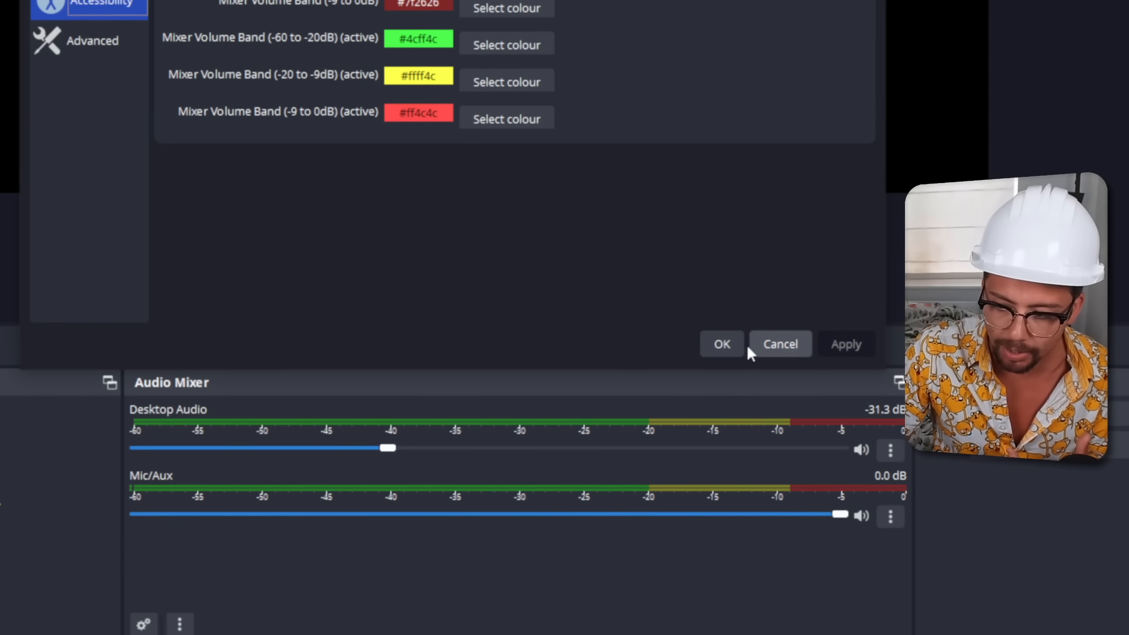
{"action": "left_click", "coordinate": [721, 343]}
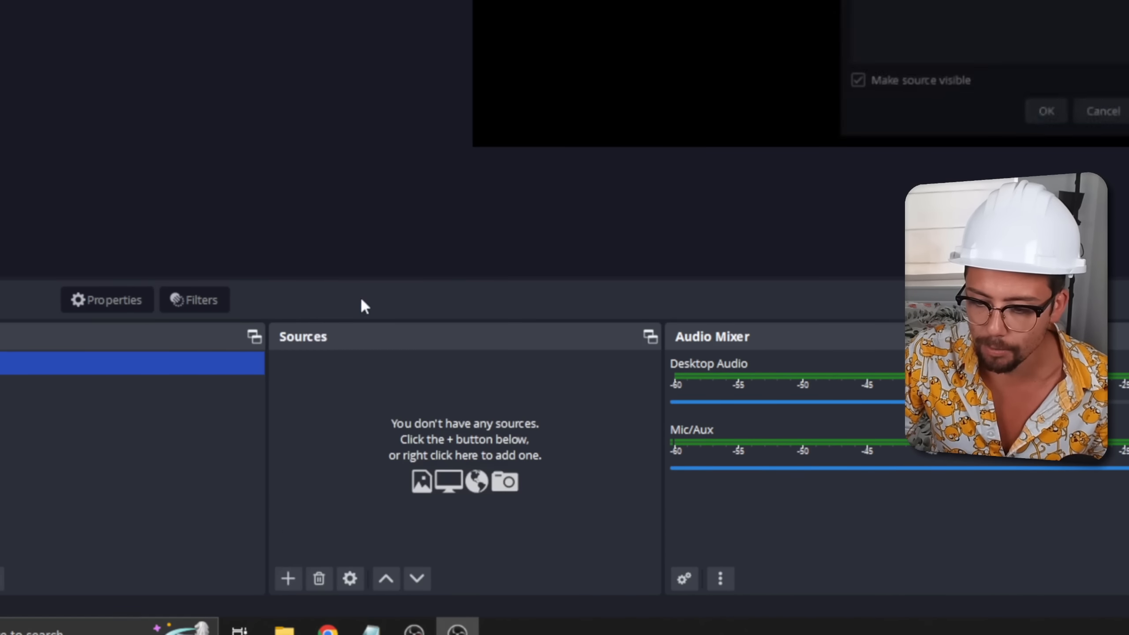
Create the first Colour Source and set its colour to solid red.
{"action": "left_click", "coordinate": [1045, 111]}
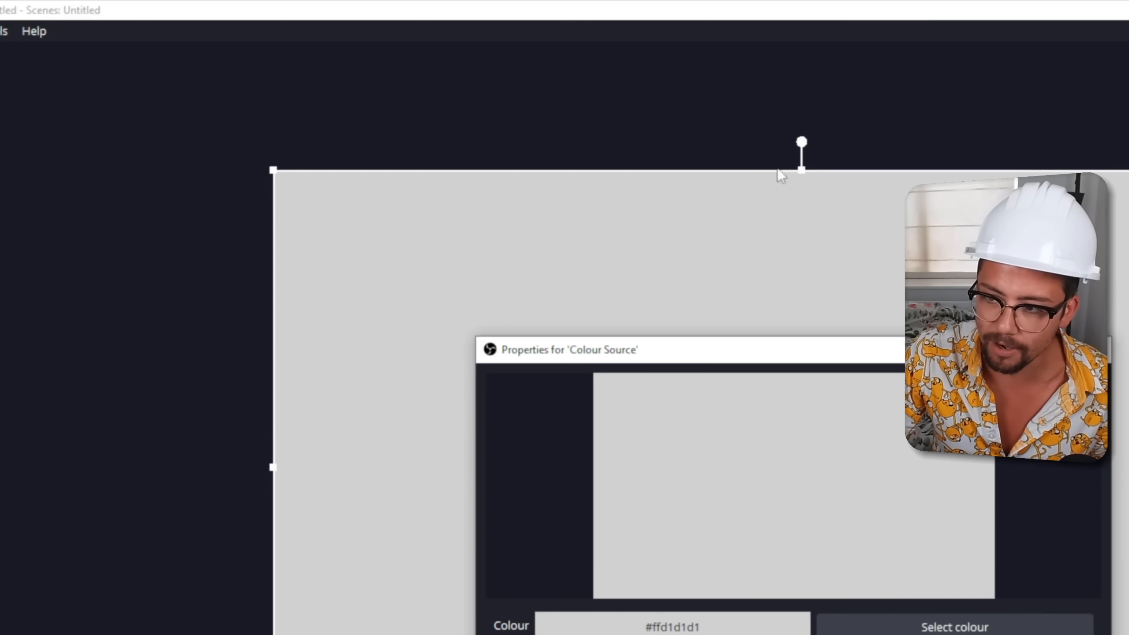
{"action": "left_click", "coordinate": [954, 625]}
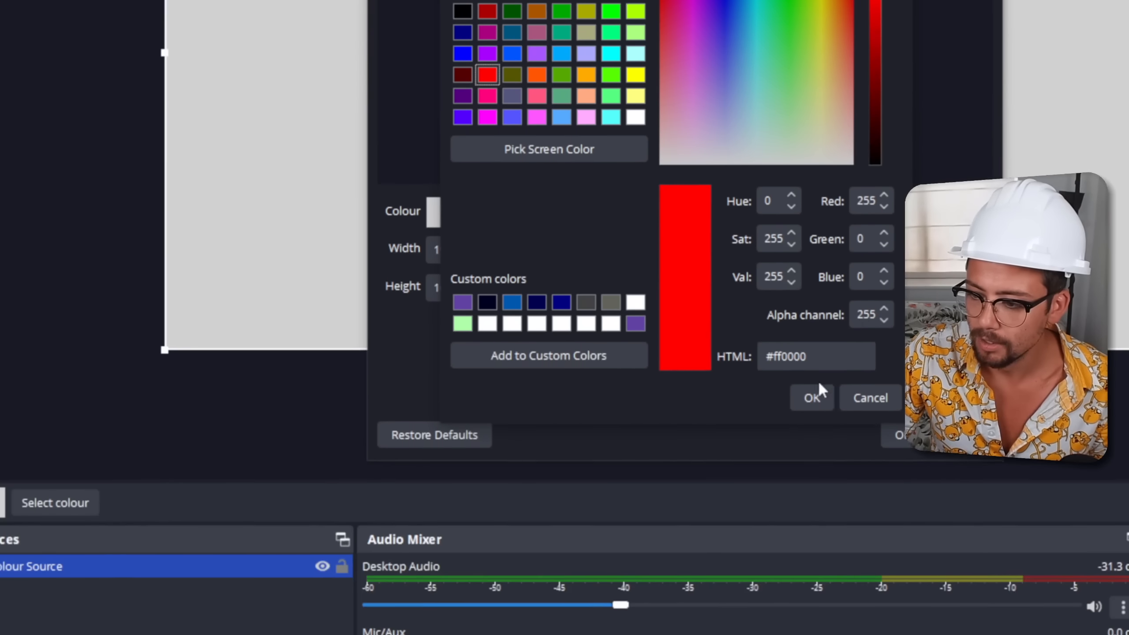
{"action": "left_click", "coordinate": [812, 398]}
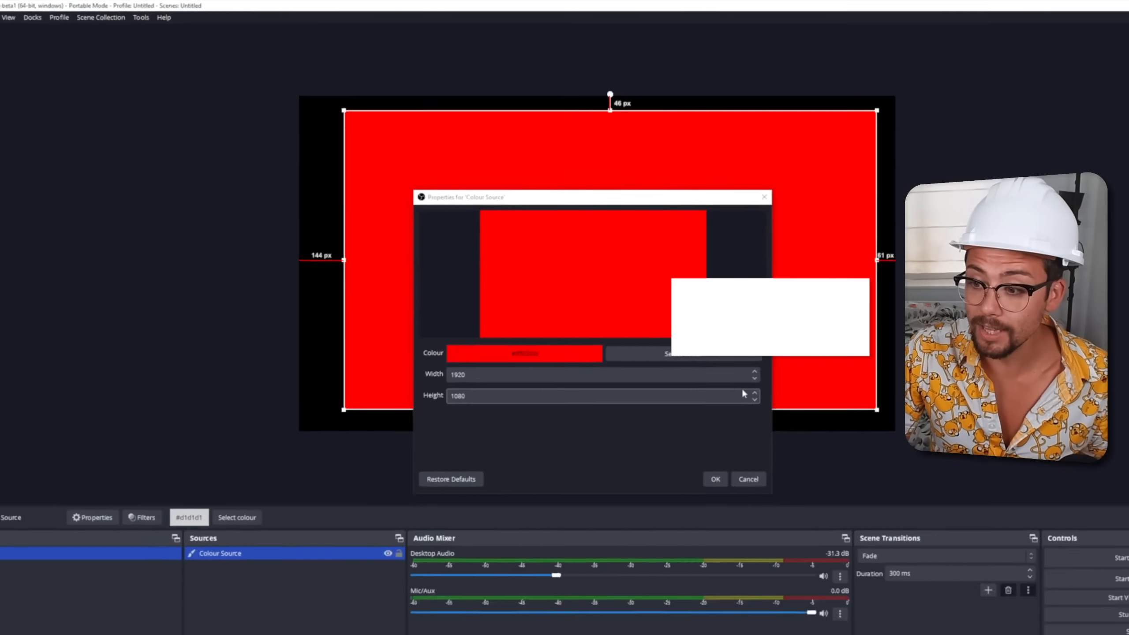
{"action": "left_click", "coordinate": [714, 479]}
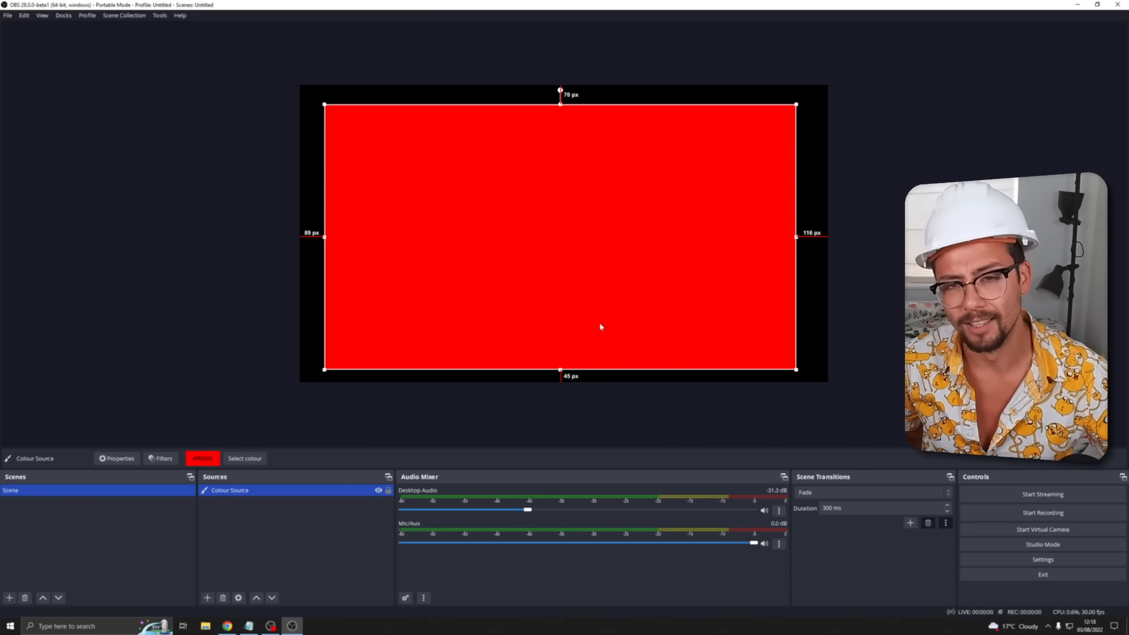
{"action": "mouse_move", "coordinate": [242, 333]}
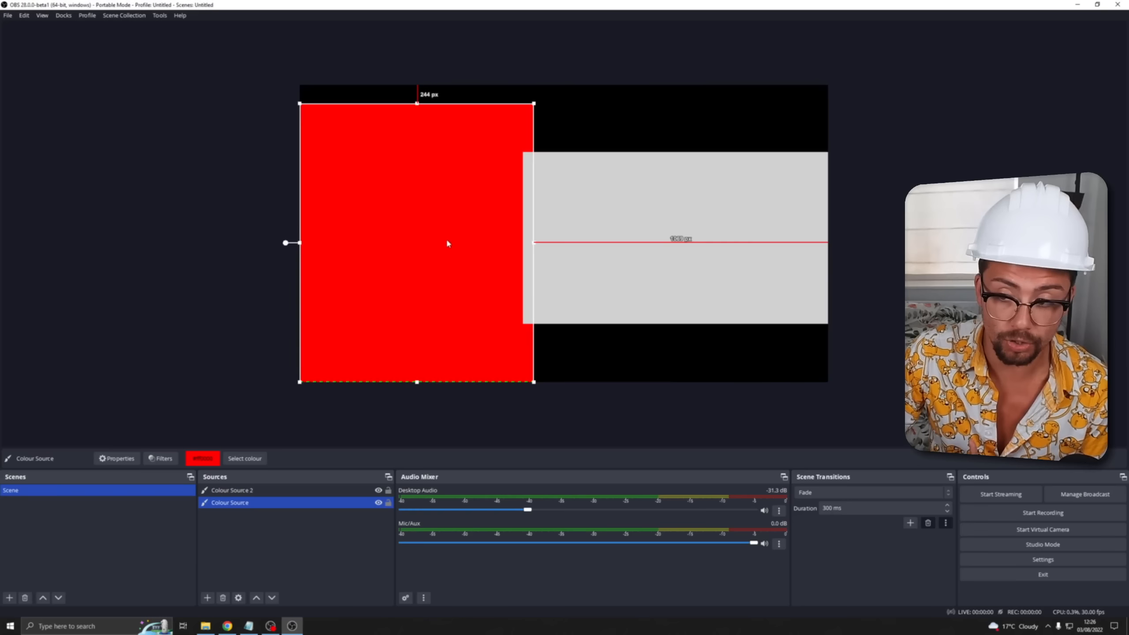
Copy the grey source's transform and paste it onto the red source so their sizes match.
{"action": "key", "text": "ctrl+shift+c"}
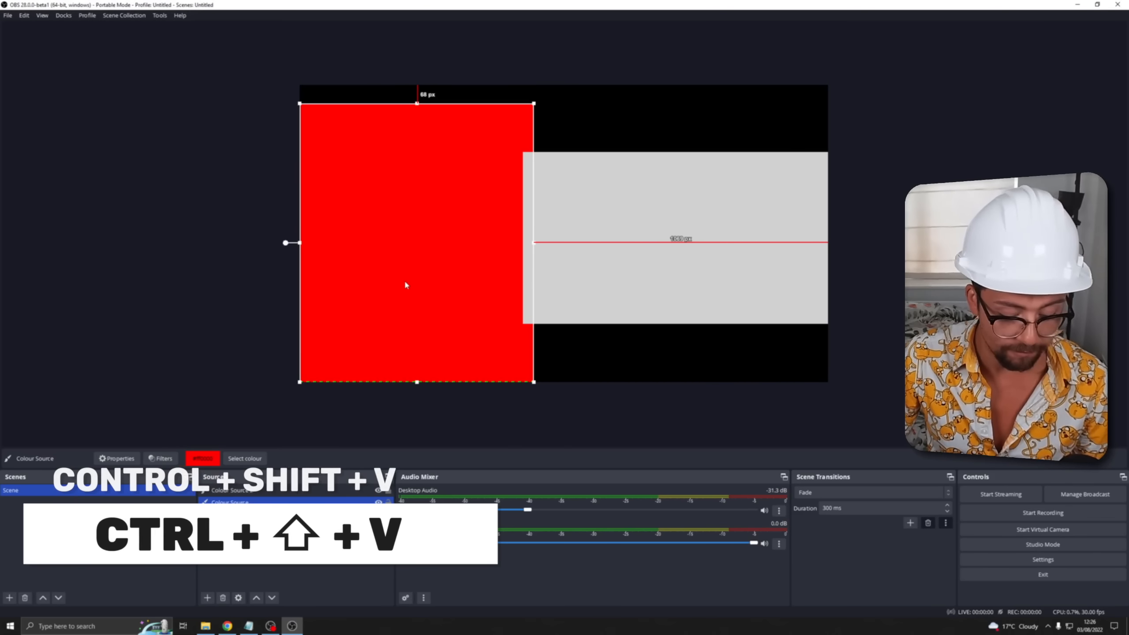
{"action": "key", "text": "ctrl+shift+v"}
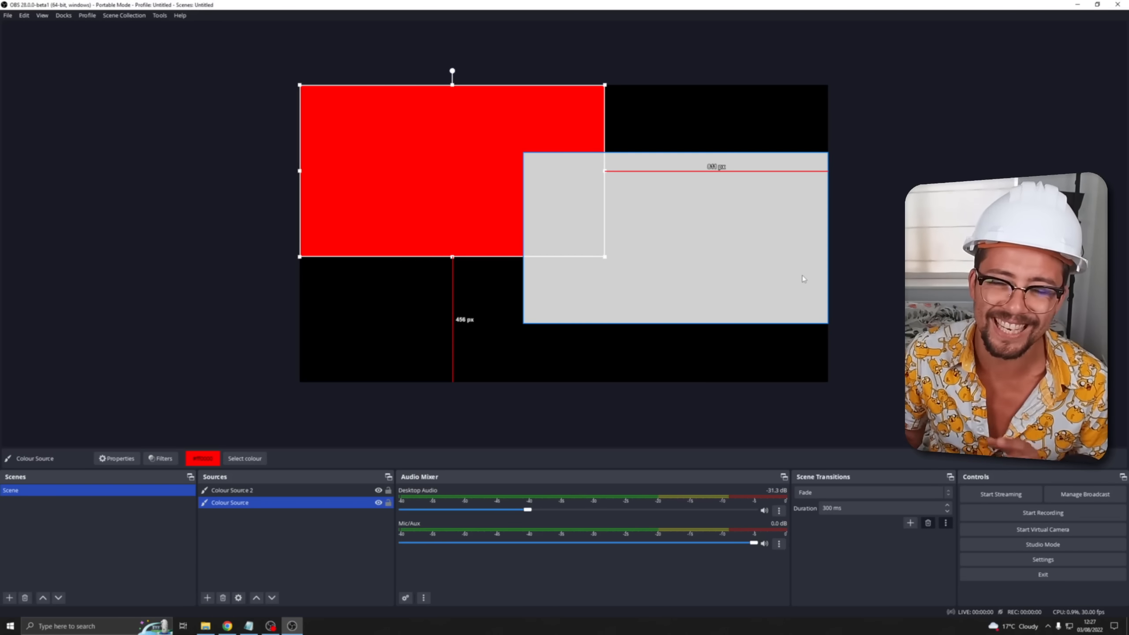
Paste the copied transform via the source's Transform menu, then nudge the grey source with the arrow keys.
{"action": "right_click", "coordinate": [452, 216]}
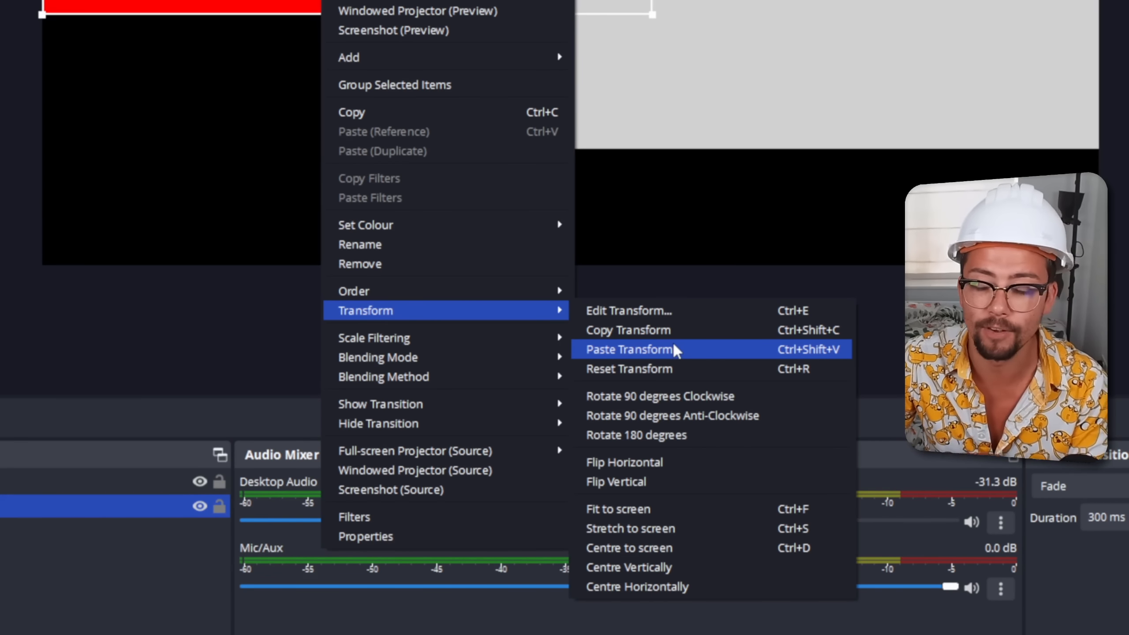
{"action": "left_click", "coordinate": [629, 349]}
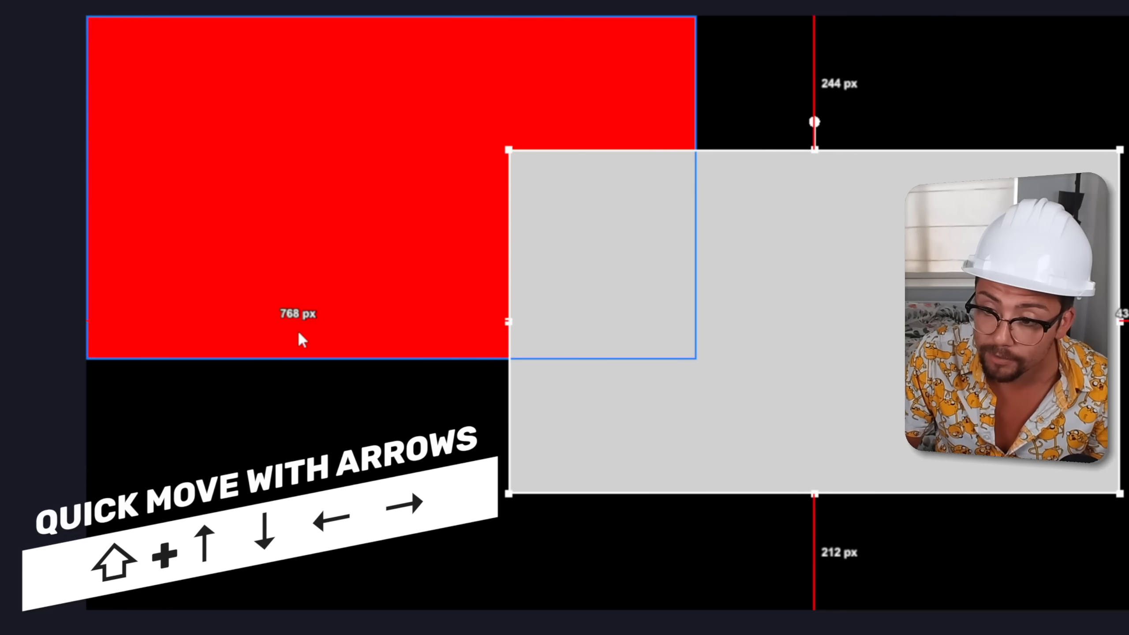
{"action": "key", "text": "Left"}
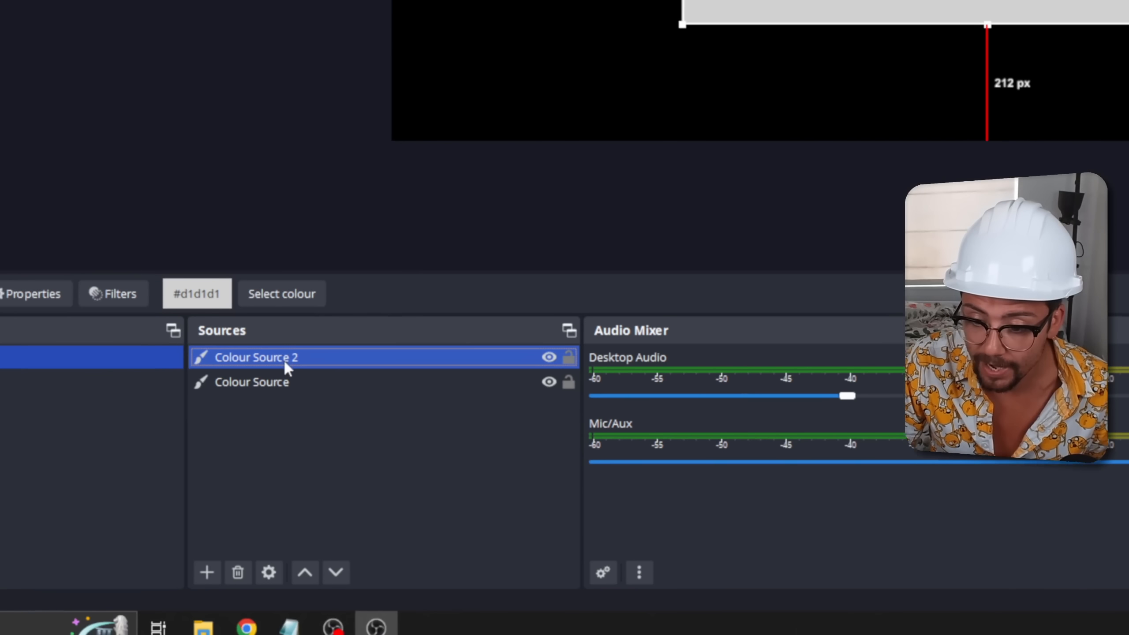
Inspect the sources' context menus and set the hidden Display Capture's Show Transition to Cut.
{"action": "right_click", "coordinate": [255, 357]}
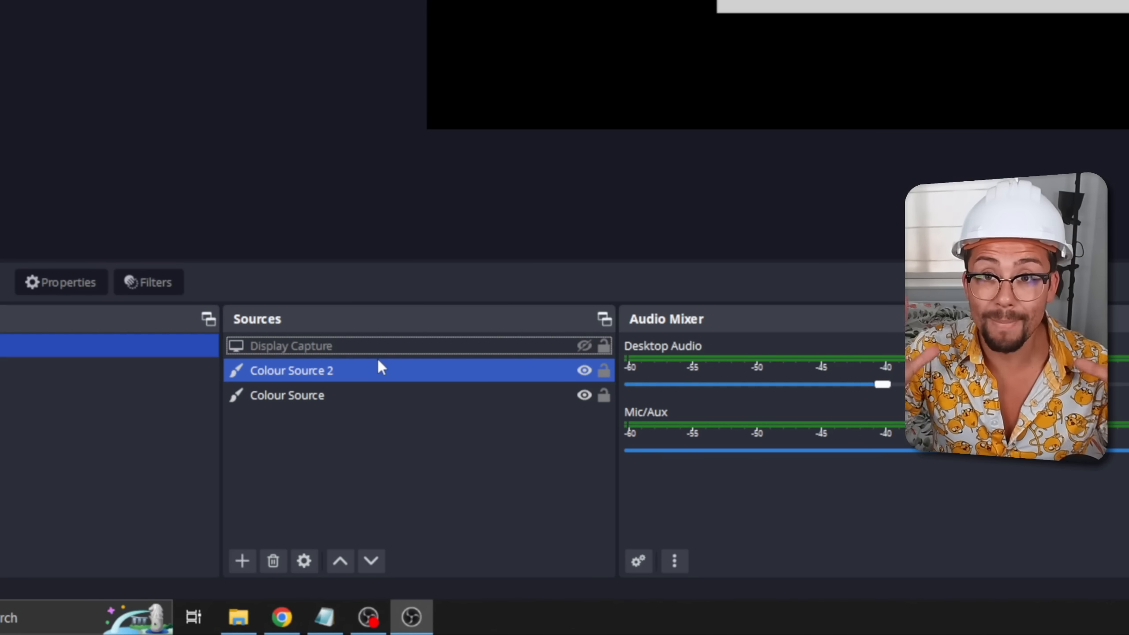
{"action": "left_click", "coordinate": [292, 346]}
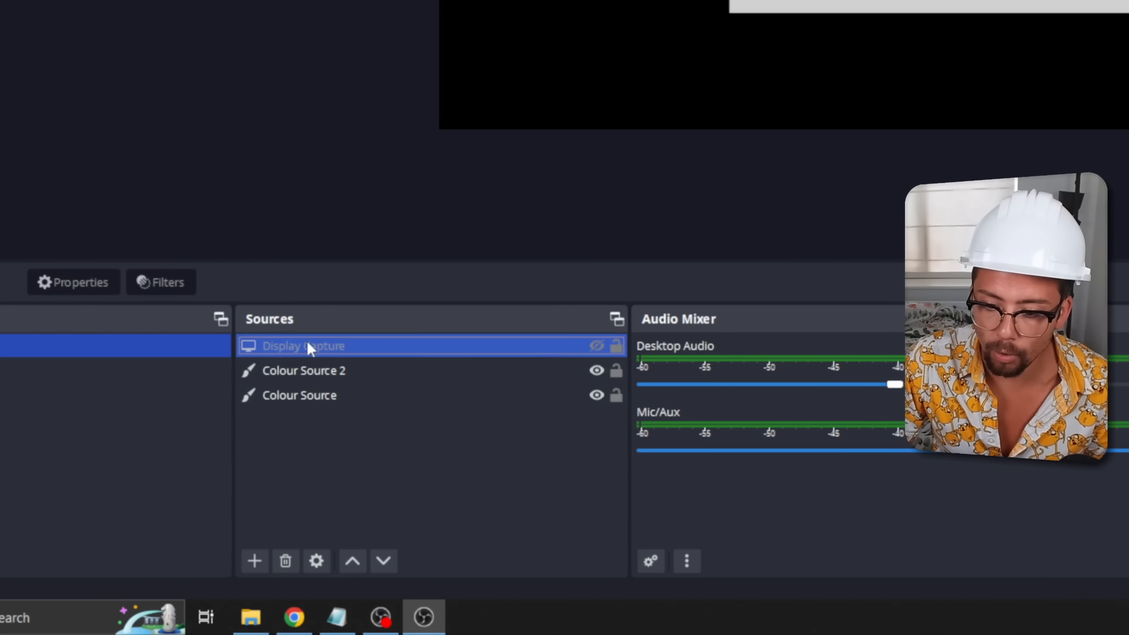
{"action": "right_click", "coordinate": [303, 346]}
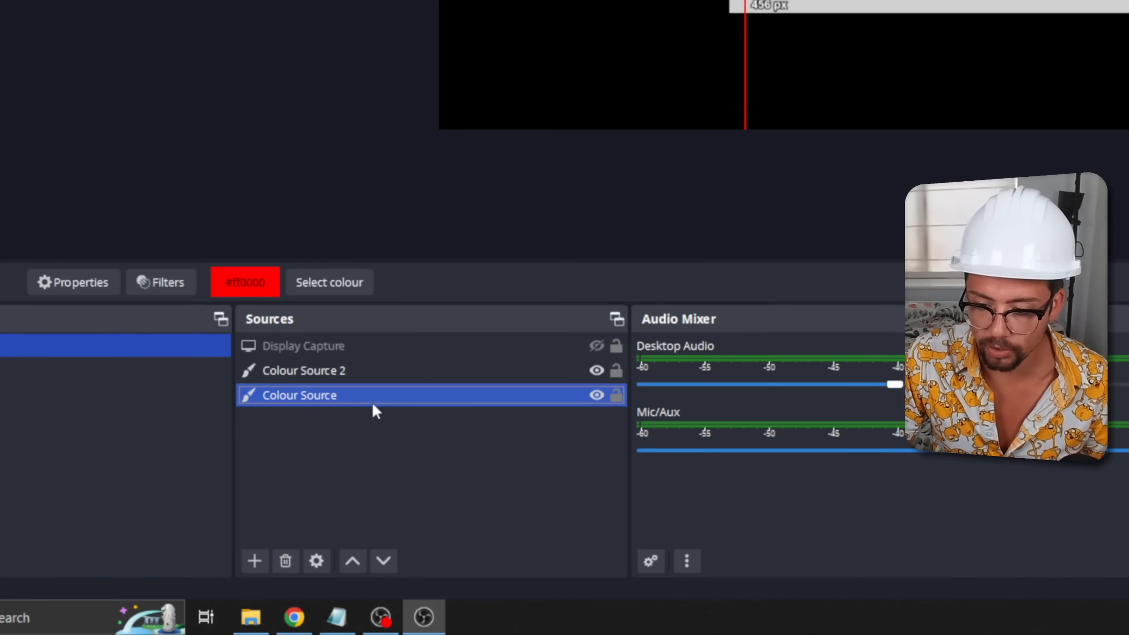
{"action": "right_click", "coordinate": [299, 394]}
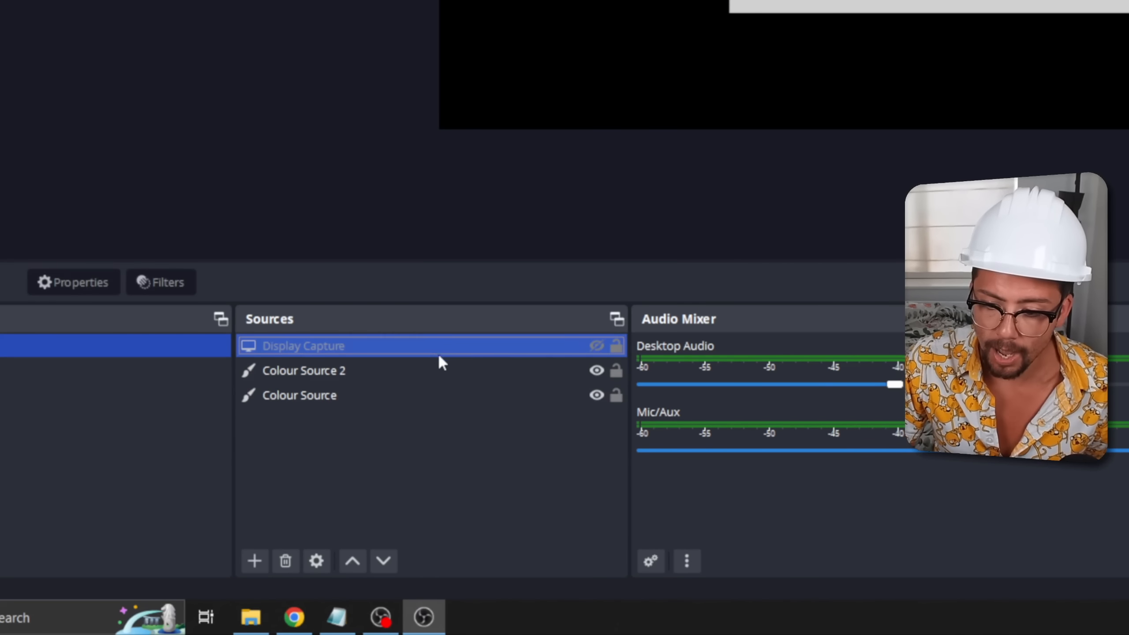
{"action": "right_click", "coordinate": [303, 346]}
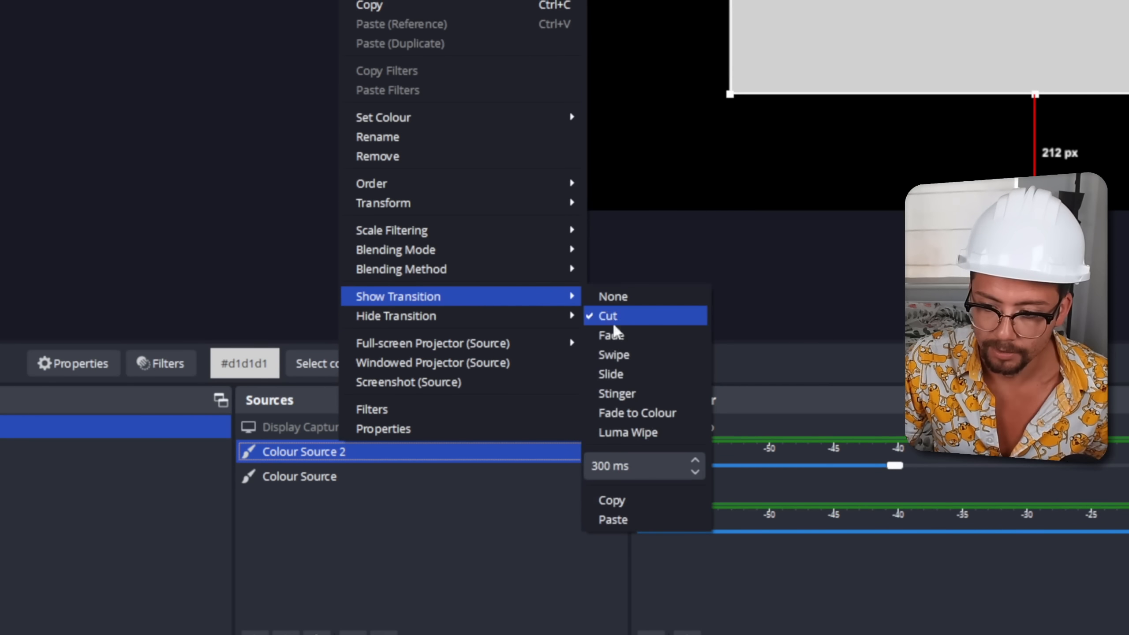
{"action": "left_click", "coordinate": [607, 316]}
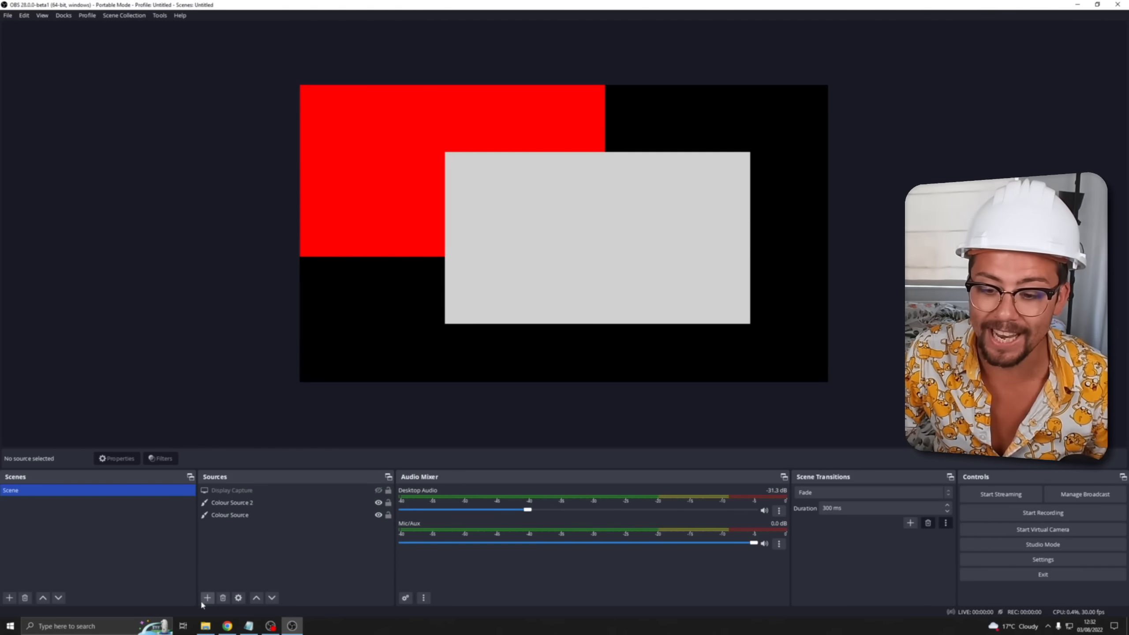
Add a Video Capture Device source and choose the HD Pro Webcam C920 as its device.
{"action": "left_click", "coordinate": [207, 598]}
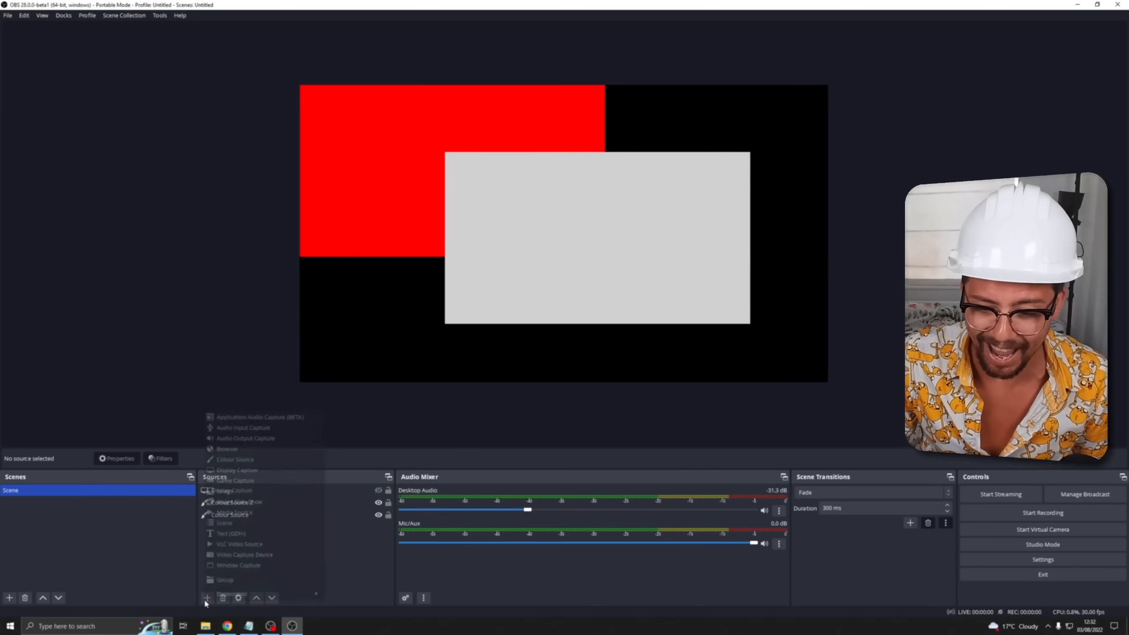
{"action": "left_click", "coordinate": [244, 555]}
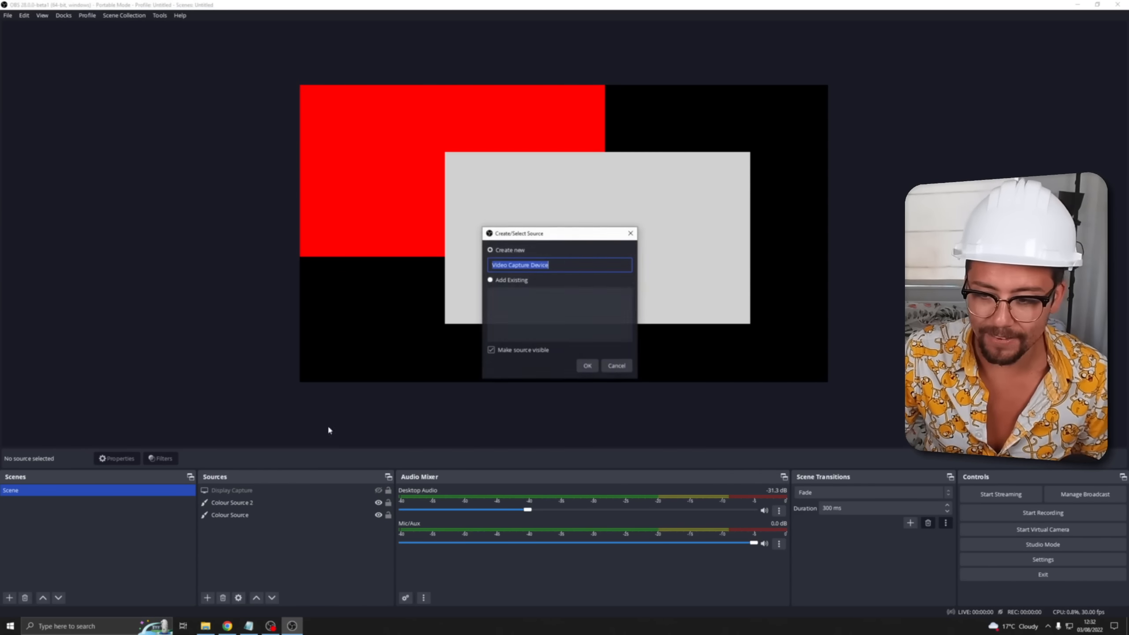
{"action": "left_click", "coordinate": [586, 366]}
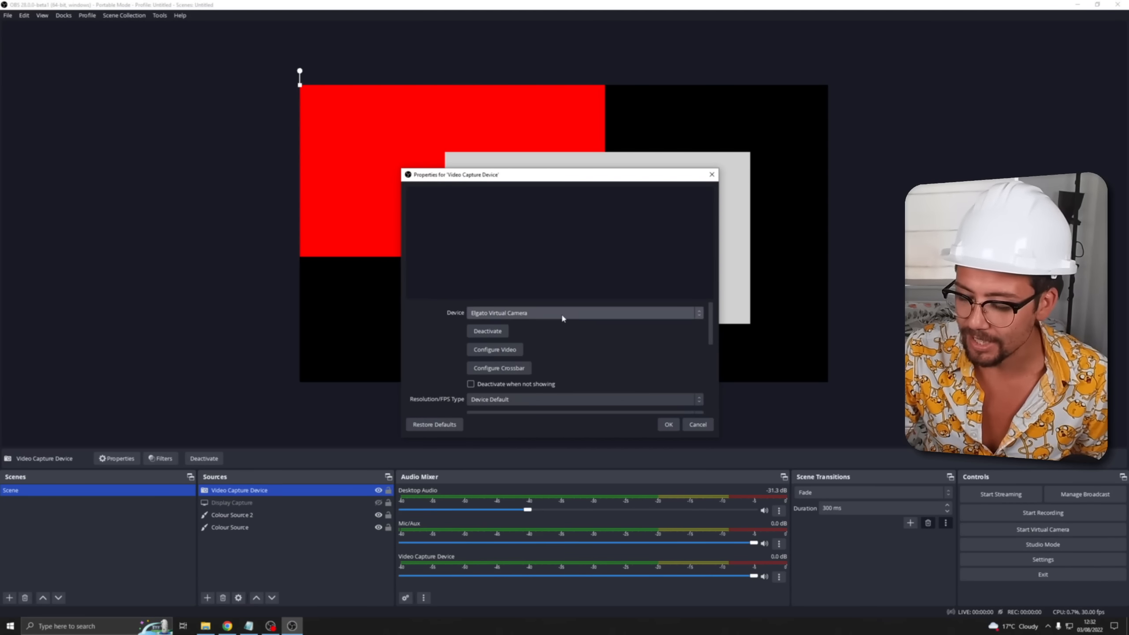
{"action": "left_click", "coordinate": [583, 312]}
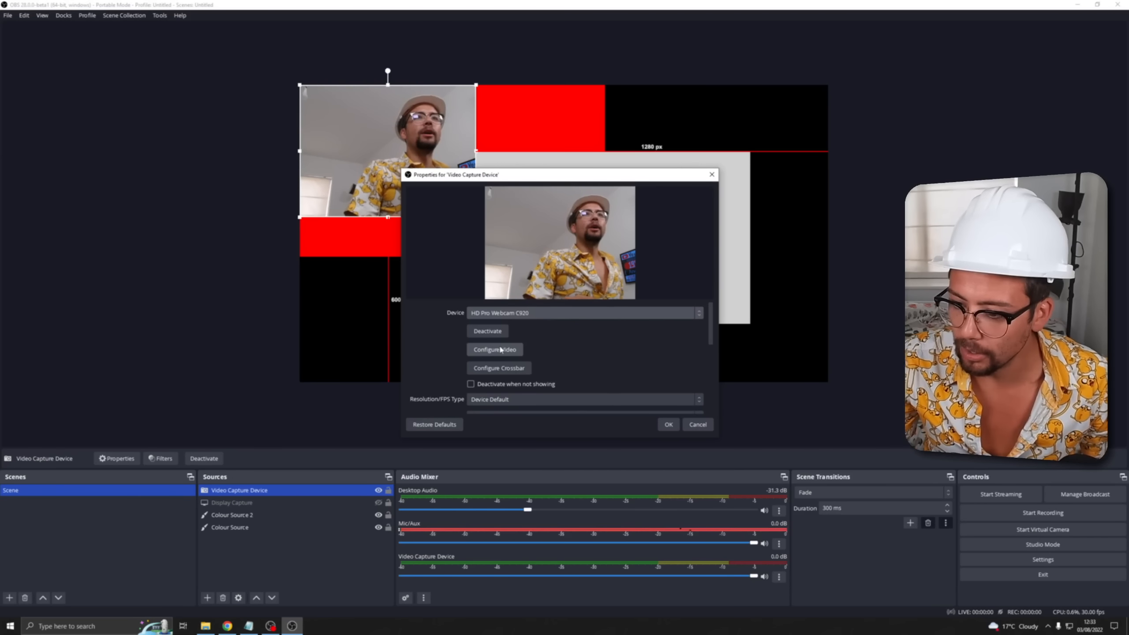
{"action": "left_click", "coordinate": [495, 349]}
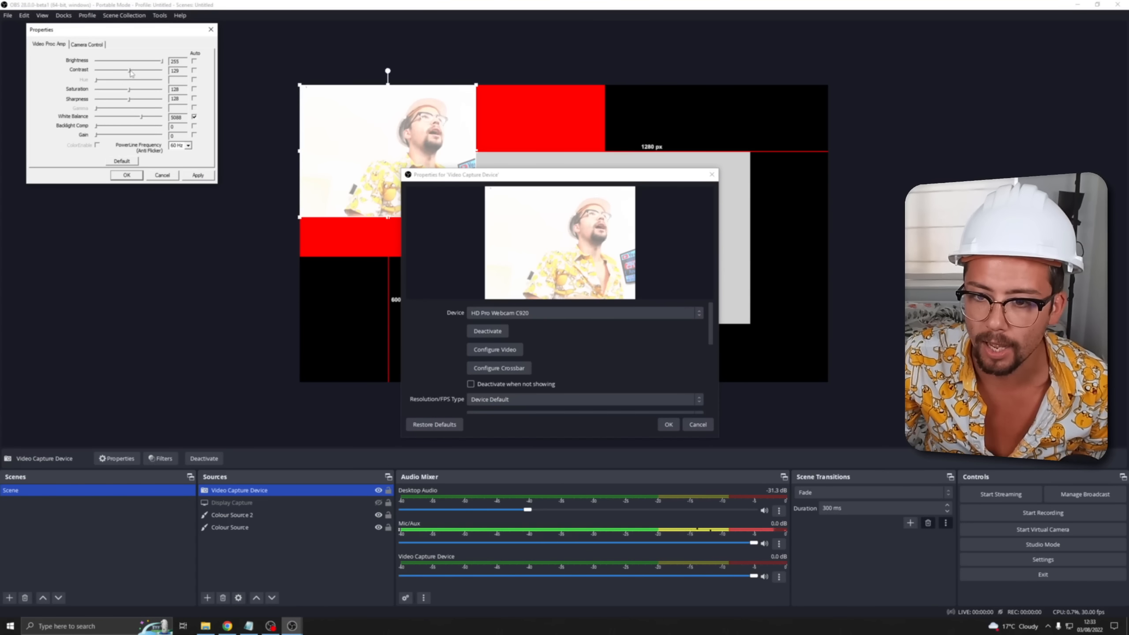
Raise the webcam's brightness and contrast sliders, then select the webcam picture in the preview.
{"action": "left_click_drag", "start_coordinate": [128, 70], "coordinate": [135, 70]}
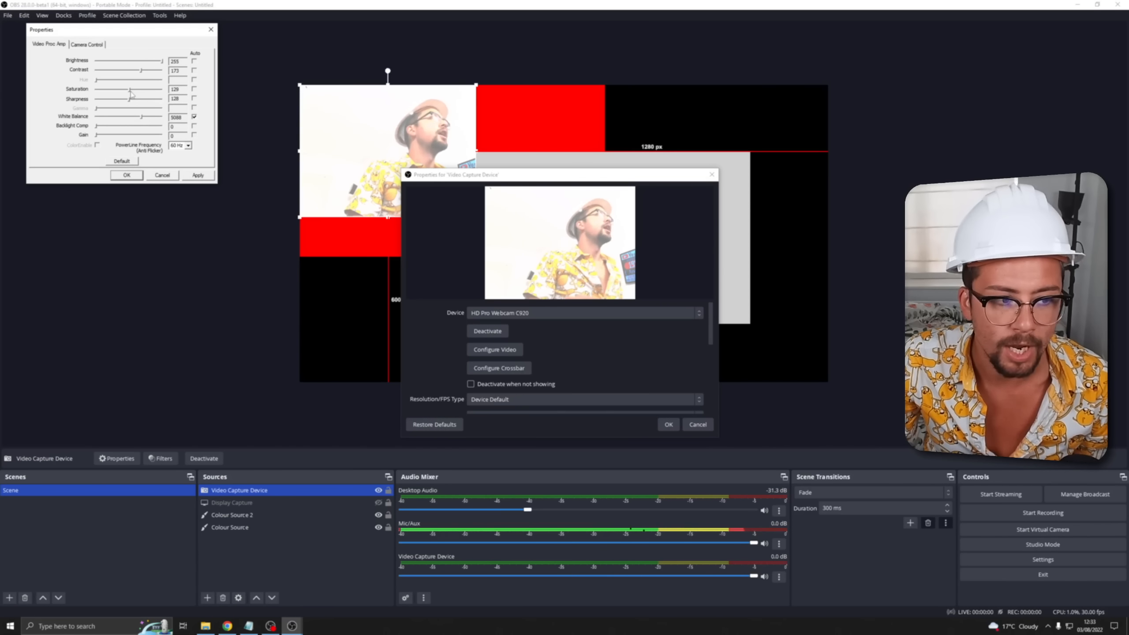
{"action": "left_click_drag", "start_coordinate": [129, 89], "coordinate": [142, 89]}
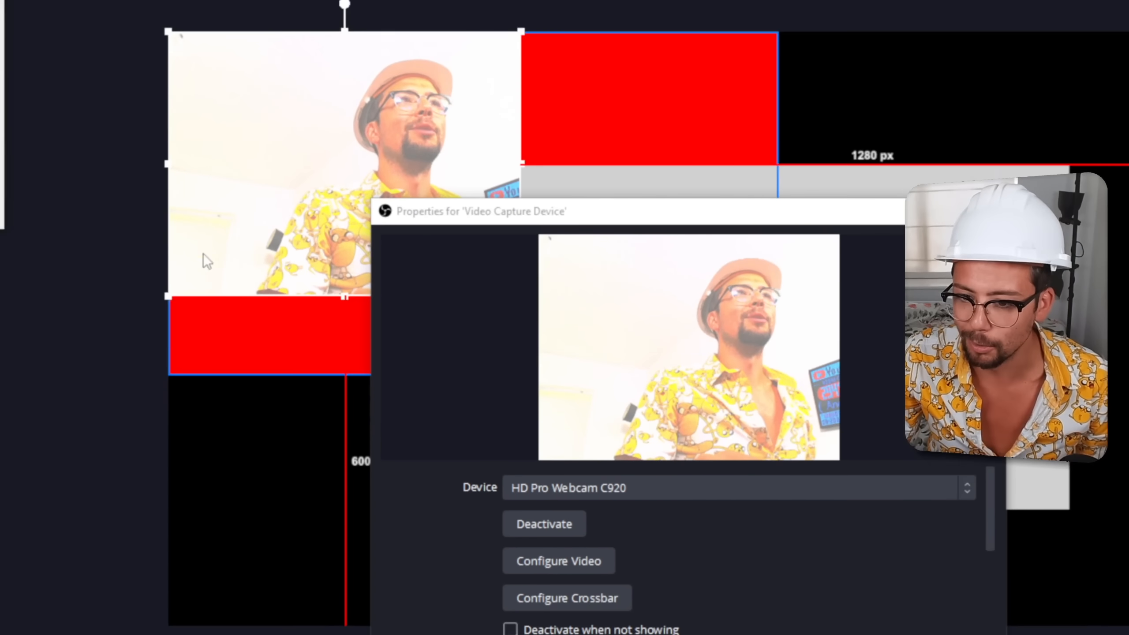
{"action": "left_click", "coordinate": [558, 561]}
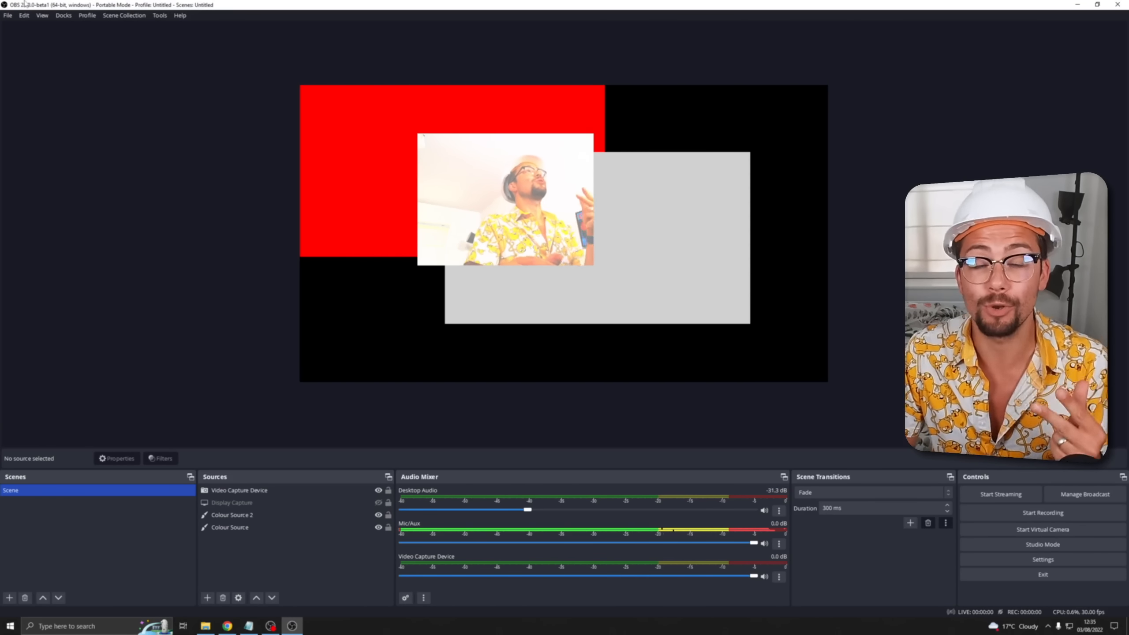
In Settings > Output, switch to Advanced mode and enable automatic recording file splitting by size, 2048 MB.
{"action": "left_click", "coordinate": [7, 15]}
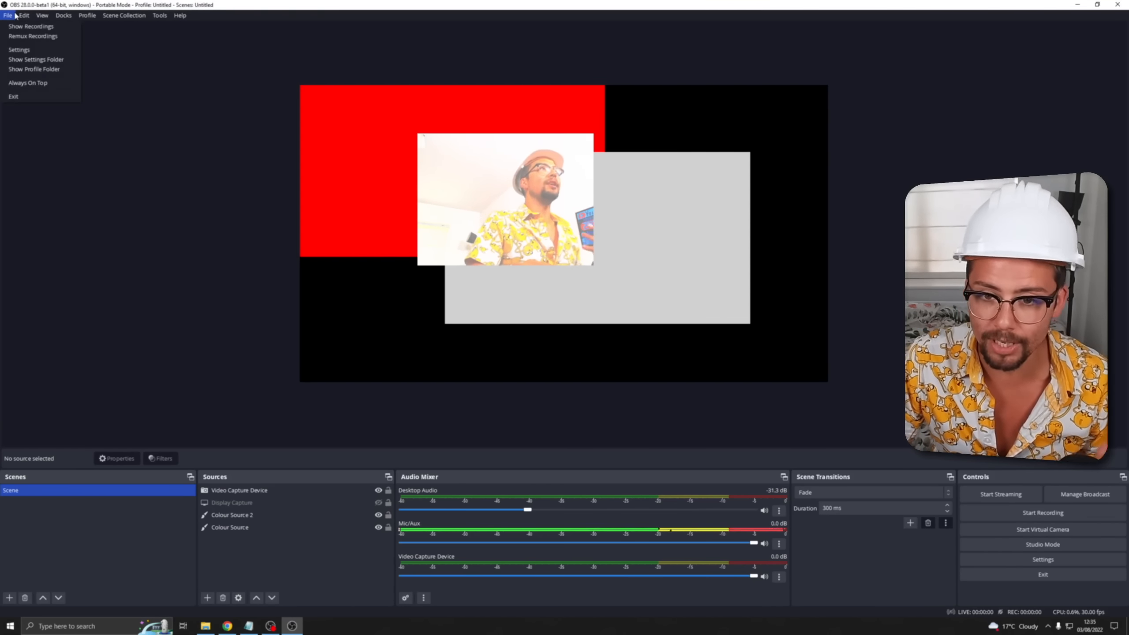
{"action": "left_click", "coordinate": [19, 49]}
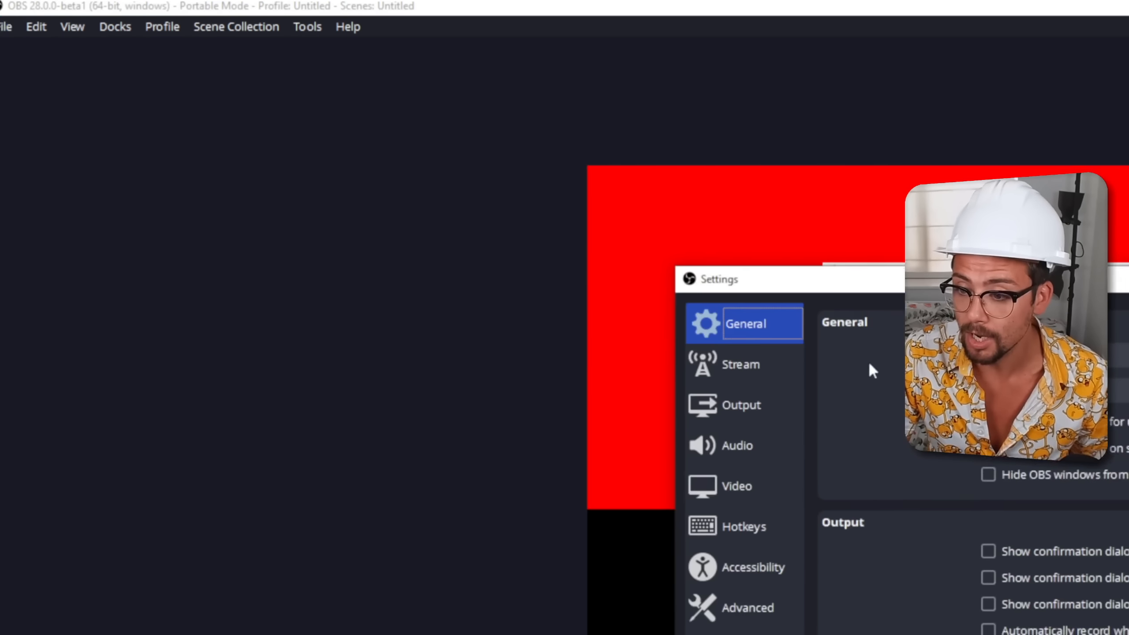
{"action": "left_click", "coordinate": [739, 404]}
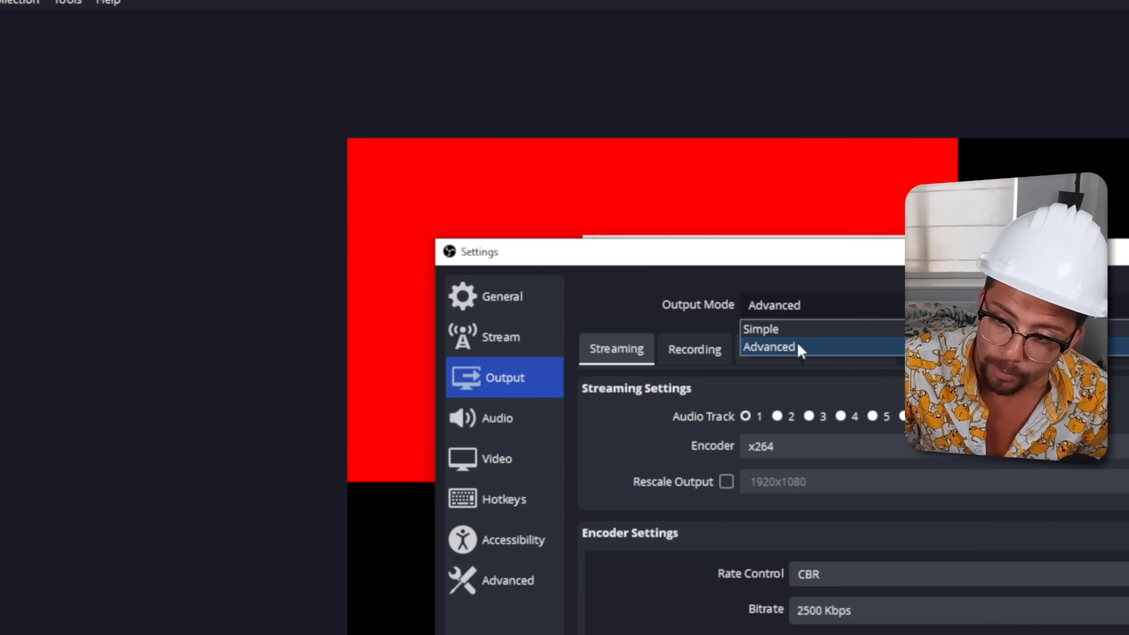
{"action": "left_click", "coordinate": [694, 348]}
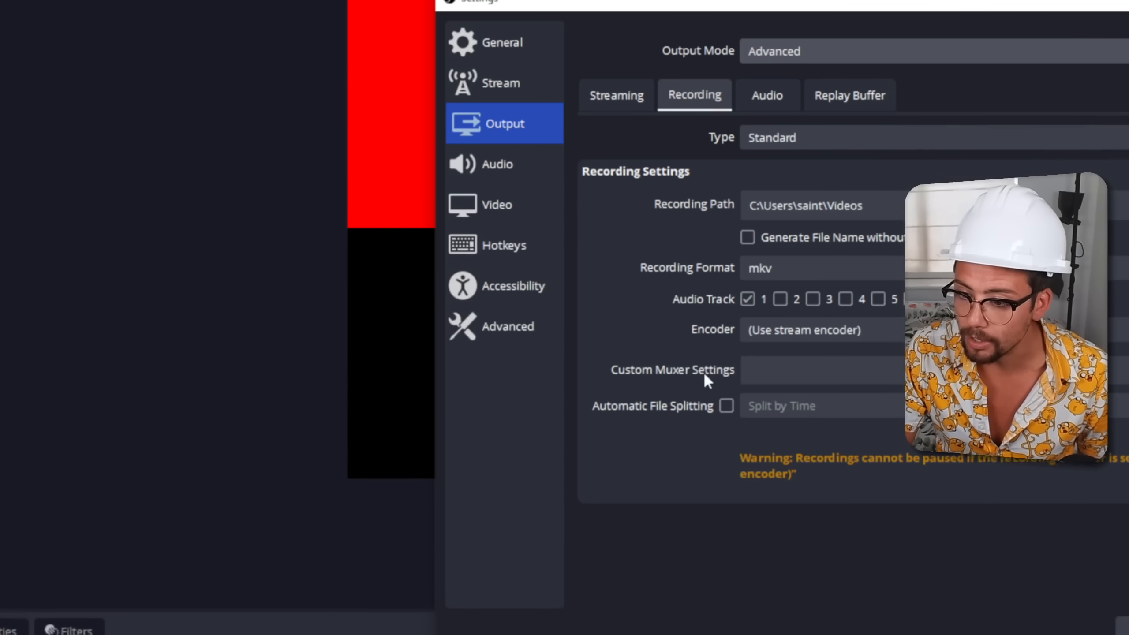
{"action": "left_click", "coordinate": [725, 406]}
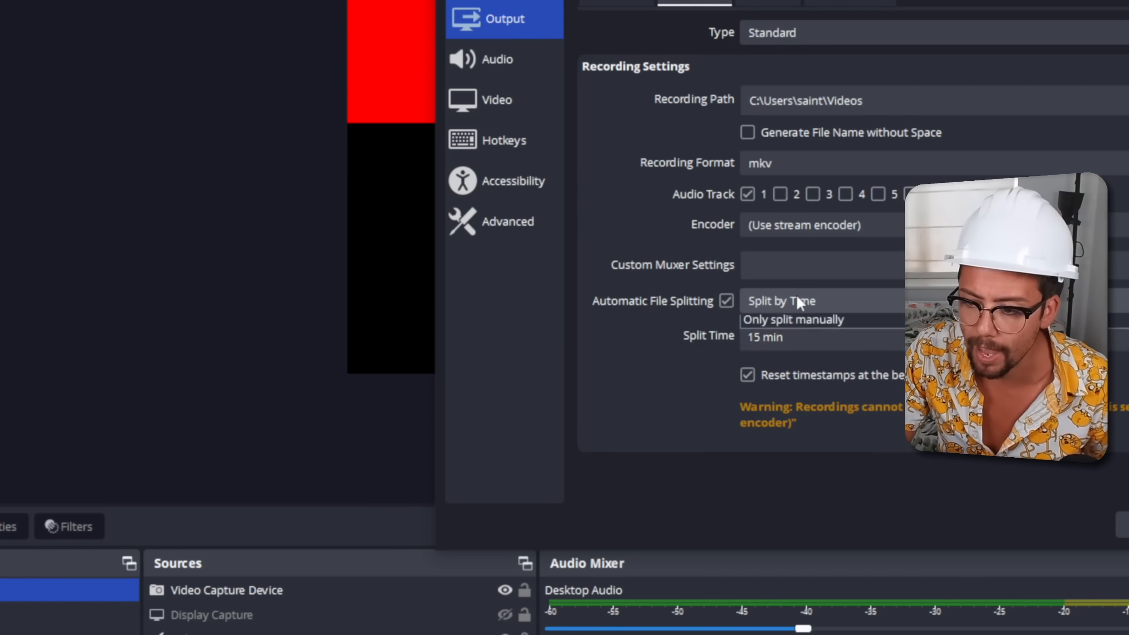
{"action": "left_click", "coordinate": [792, 300]}
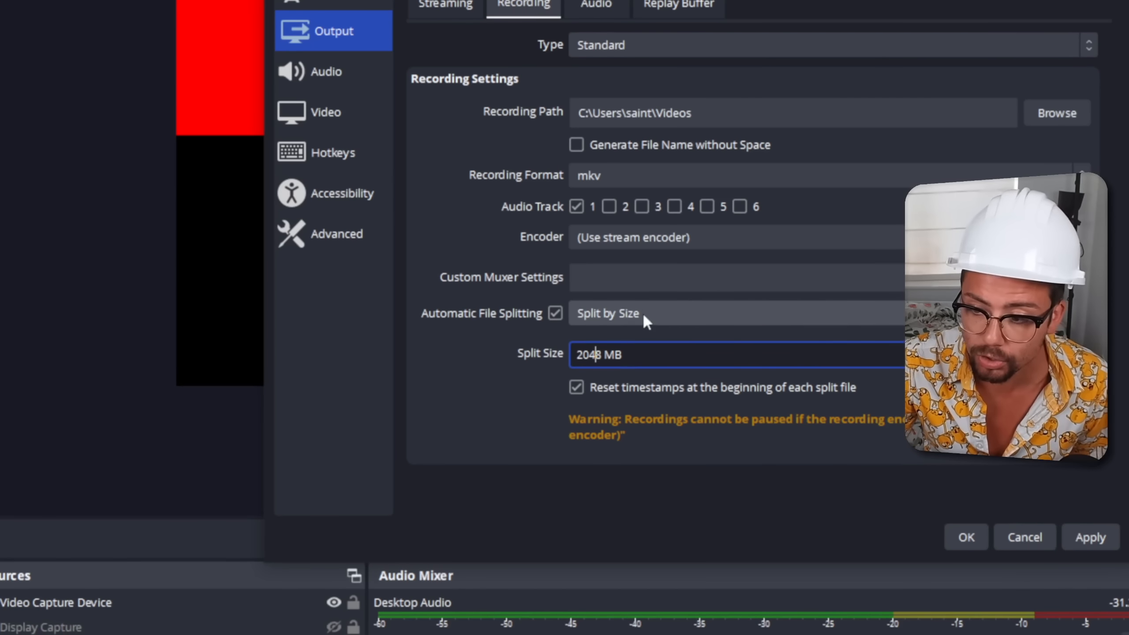
{"action": "left_click", "coordinate": [735, 313]}
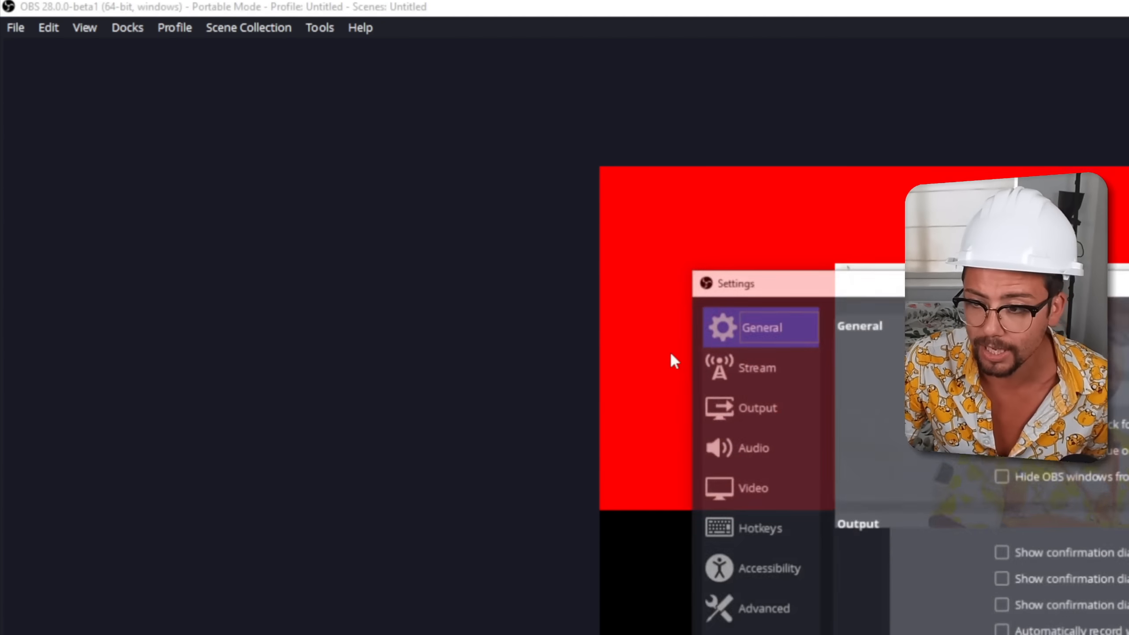
Confirm the Settings window with OK, returning to the main scene unchanged.
{"action": "left_click", "coordinate": [760, 528]}
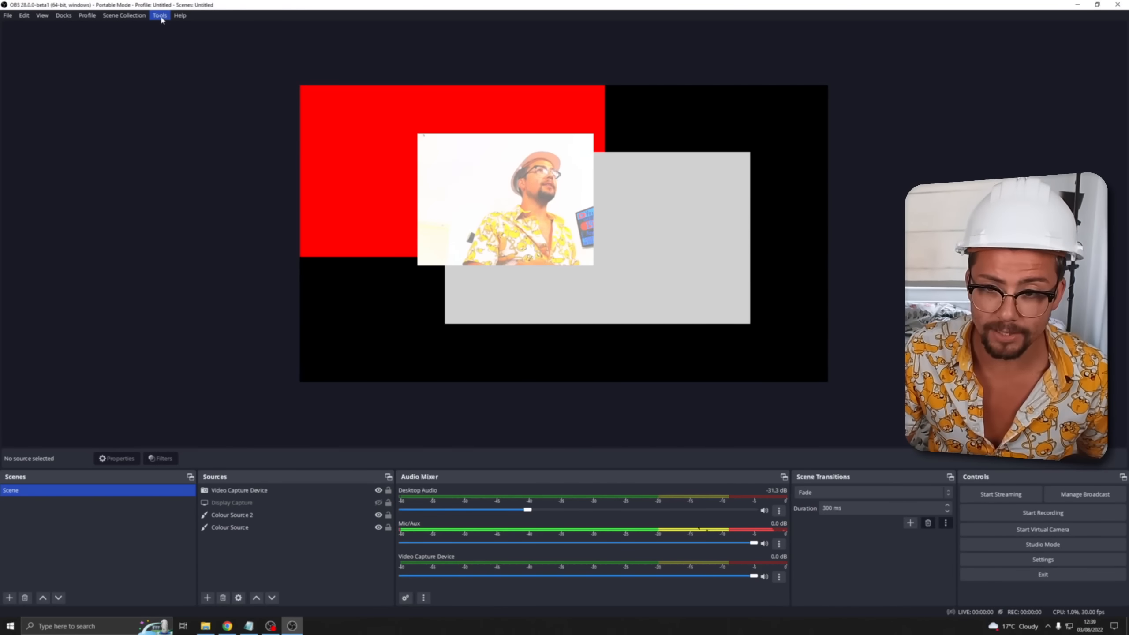
{"action": "left_click", "coordinate": [158, 15]}
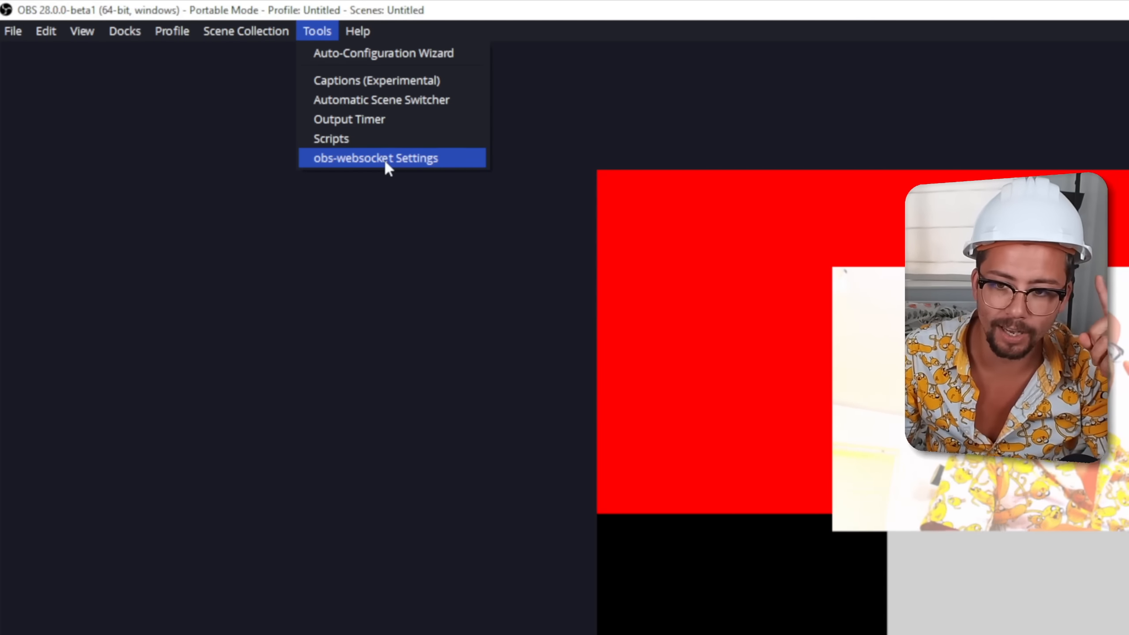
{"action": "left_click", "coordinate": [374, 158]}
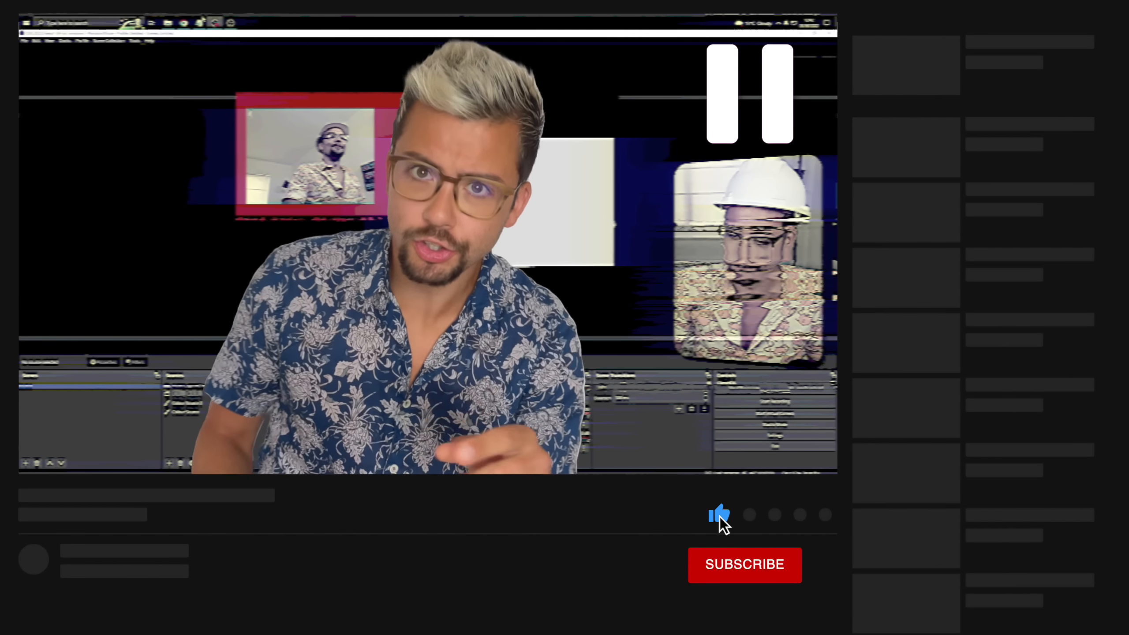
Bring up the list of addable source types from the Sources panel.
{"action": "left_click", "coordinate": [743, 564]}
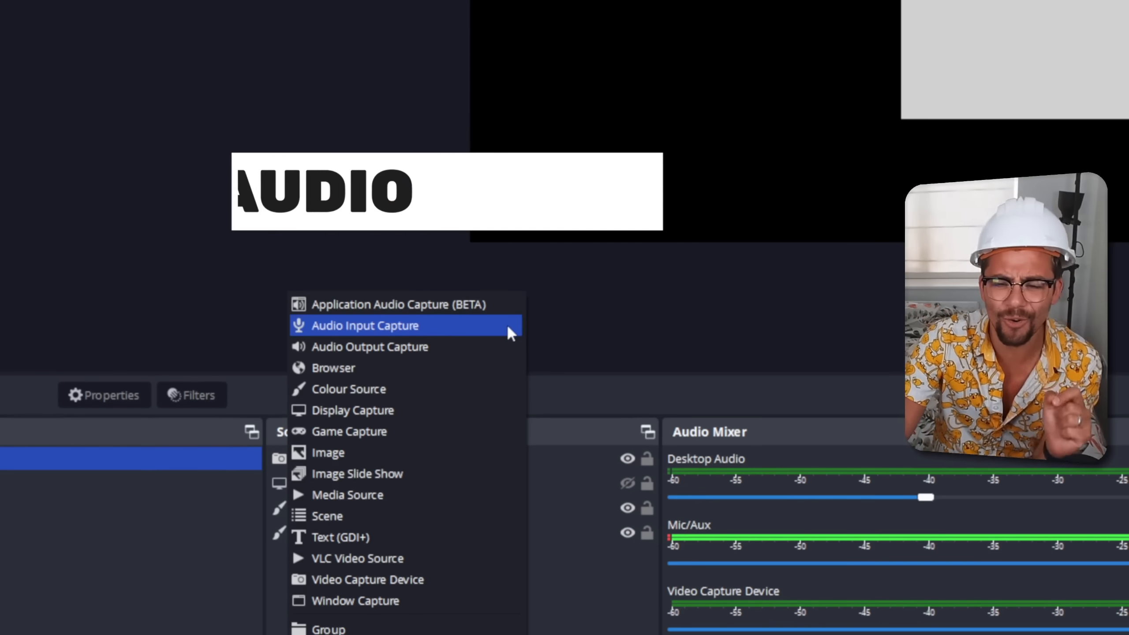
Add an Application Audio Capture (BETA) source to the scene with its default name.
{"action": "left_click", "coordinate": [398, 303]}
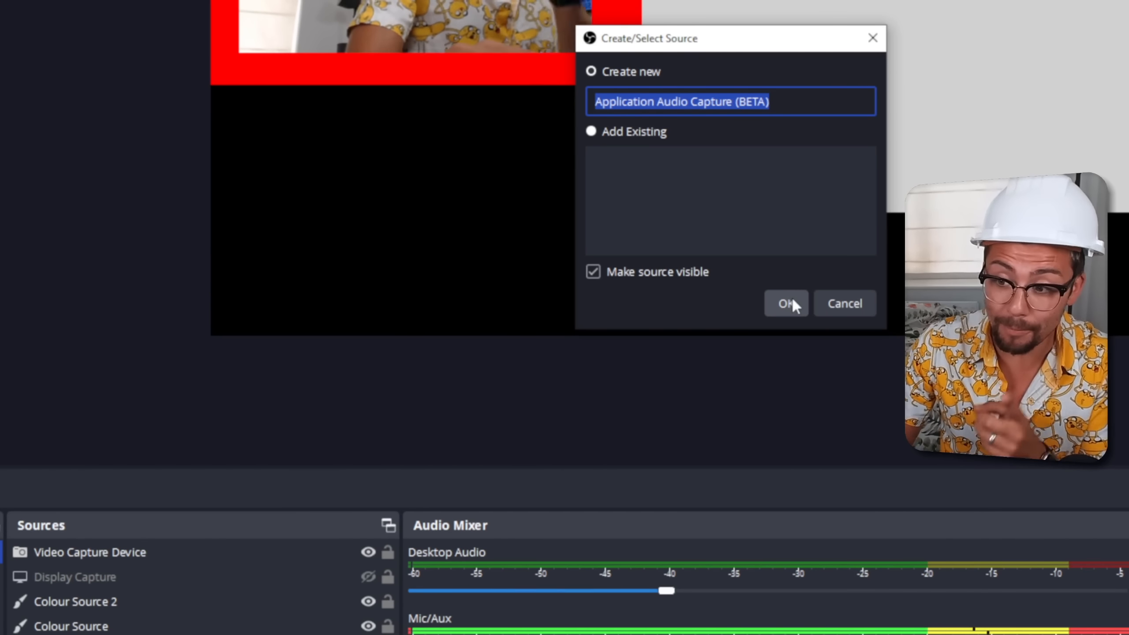
{"action": "left_click", "coordinate": [785, 303]}
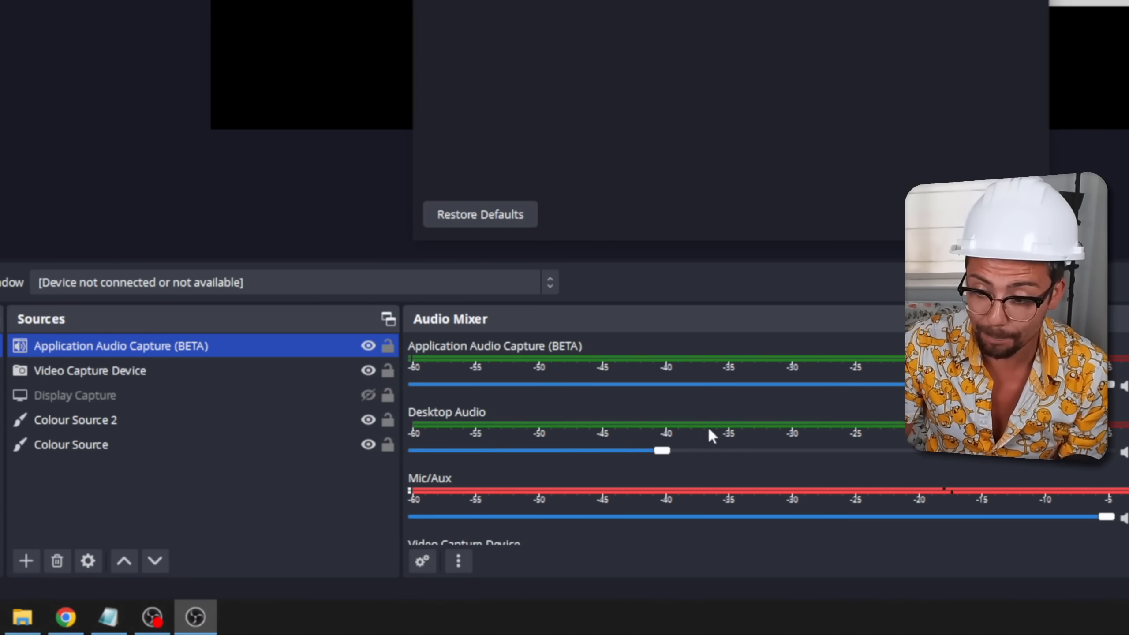
{"action": "mouse_move", "coordinate": [676, 370]}
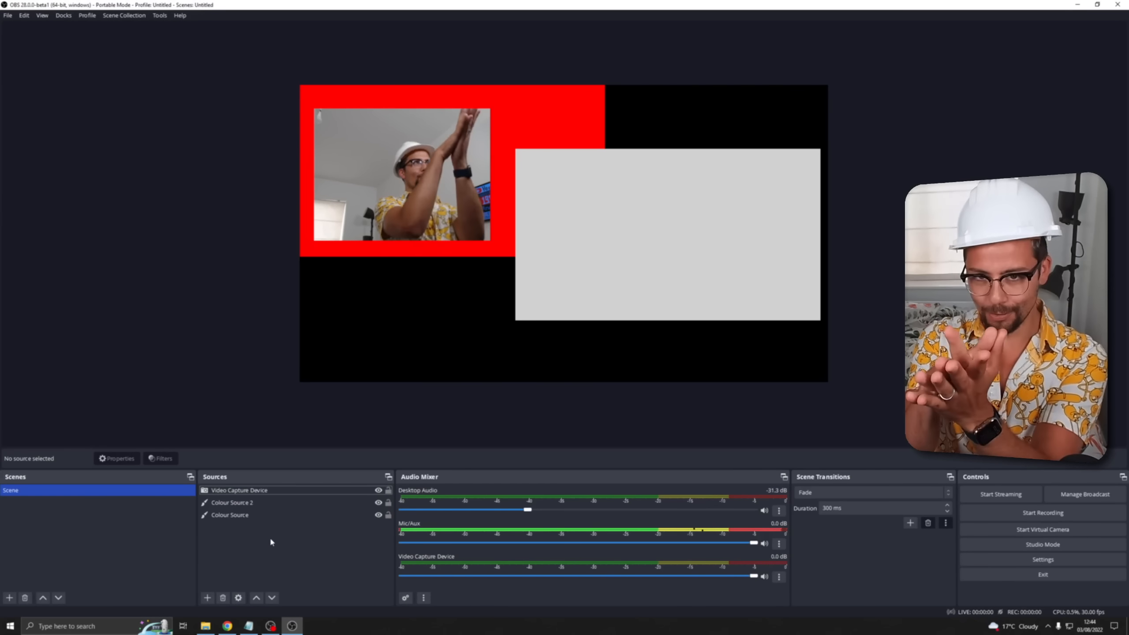
Apply an NVIDIA Background Removal filter to the Video Capture Device so only the presenter shows over the red block.
{"action": "left_click", "coordinate": [232, 502]}
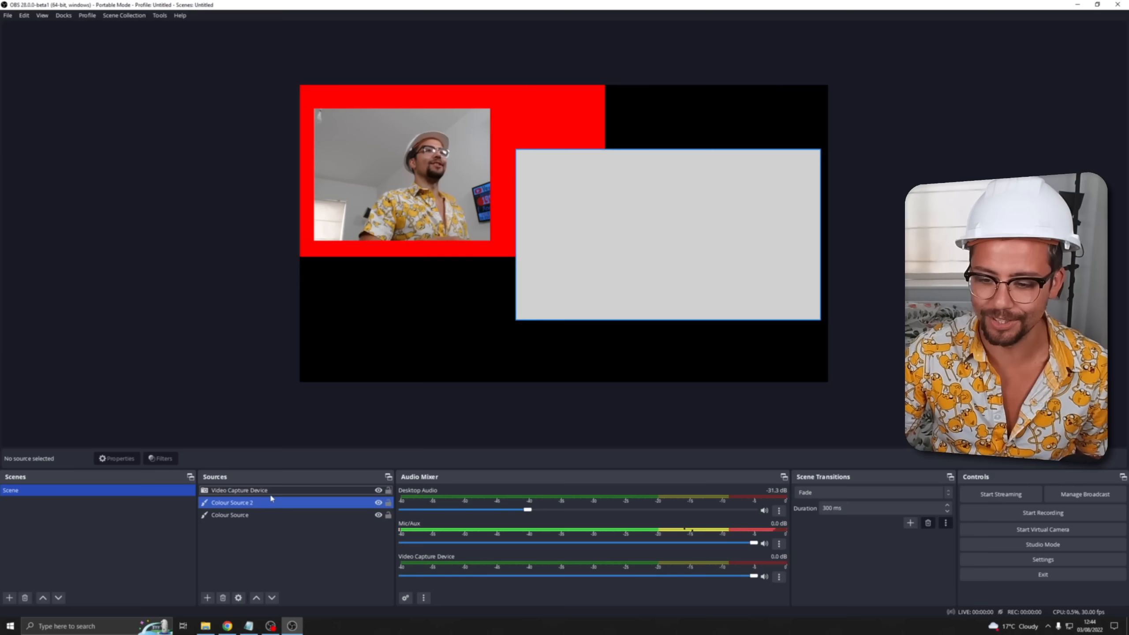
{"action": "left_click", "coordinate": [239, 491]}
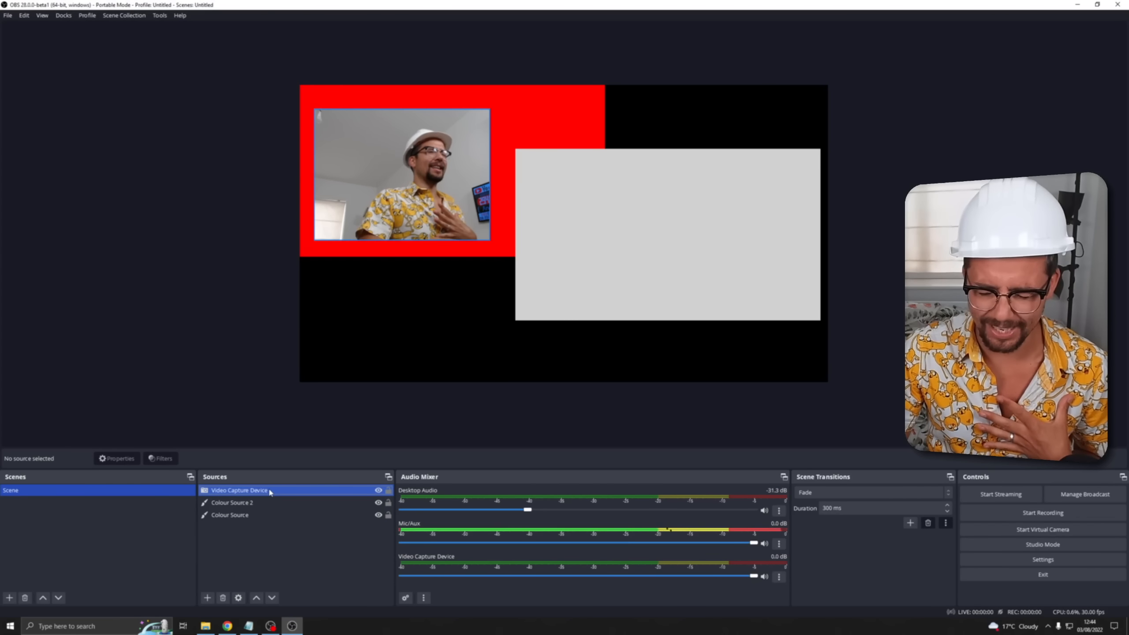
{"action": "right_click", "coordinate": [239, 491]}
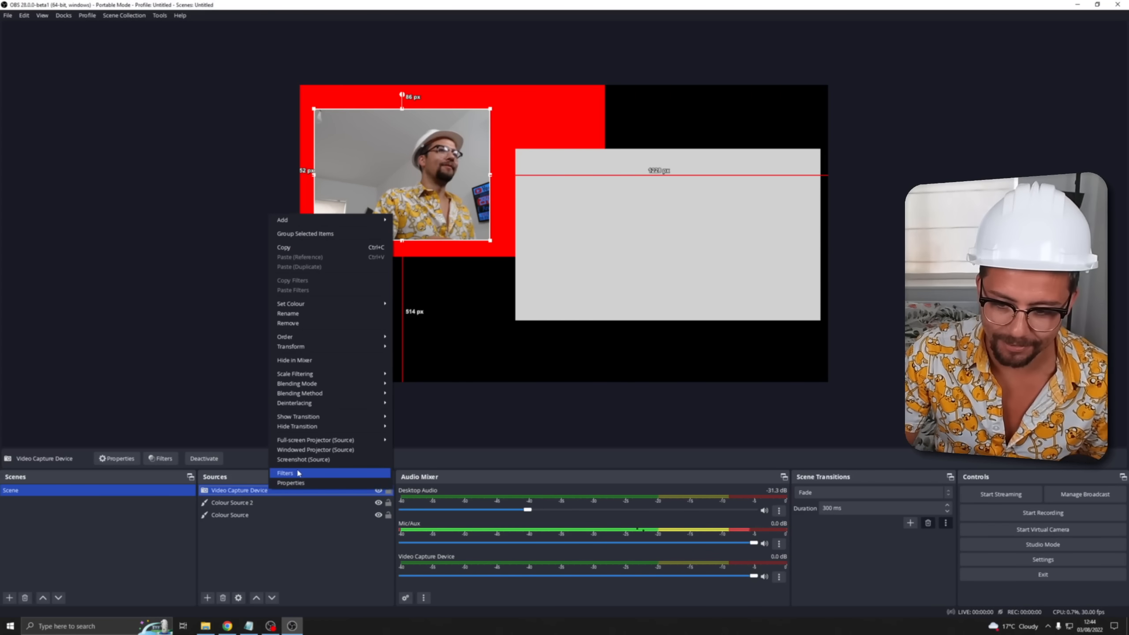
{"action": "left_click", "coordinate": [284, 473]}
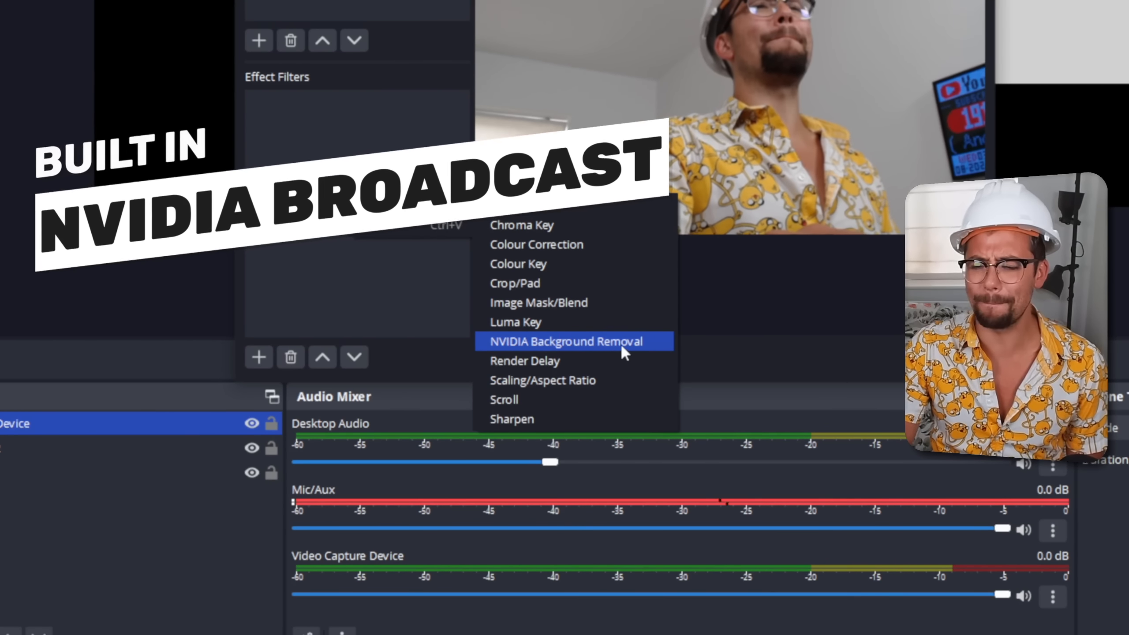
{"action": "left_click", "coordinate": [566, 341]}
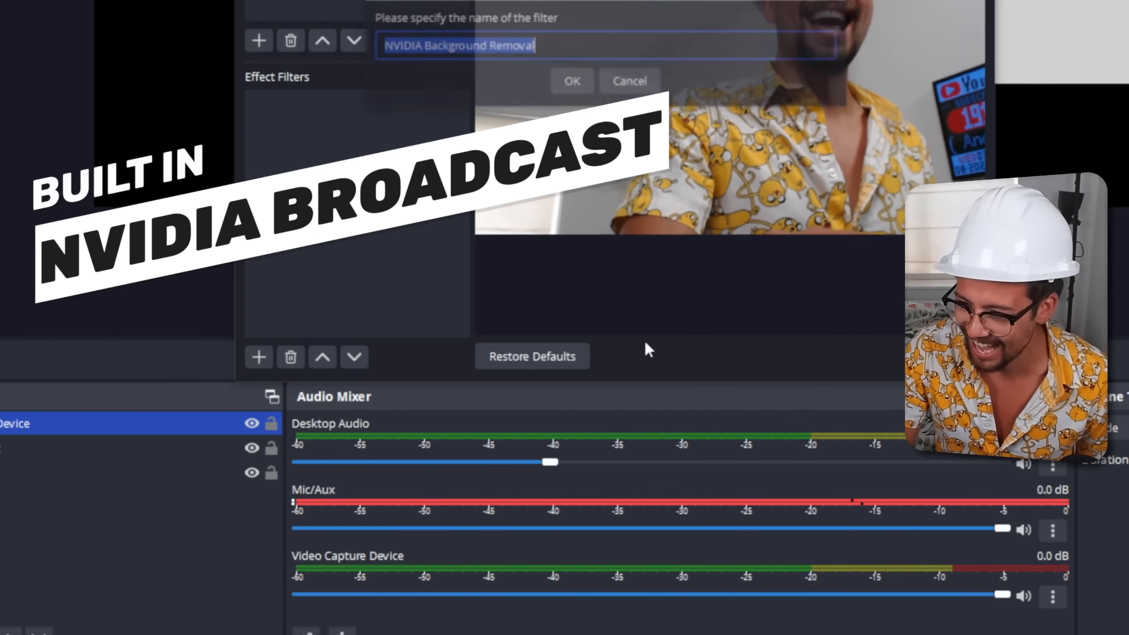
{"action": "left_click", "coordinate": [570, 80]}
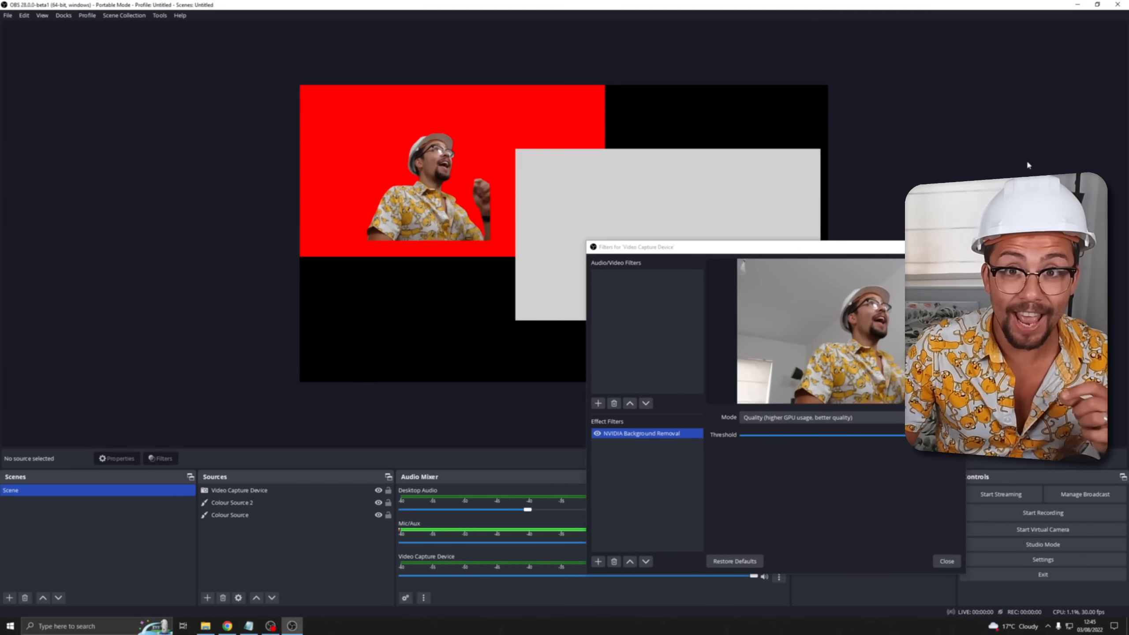
{"action": "left_click", "coordinate": [947, 561]}
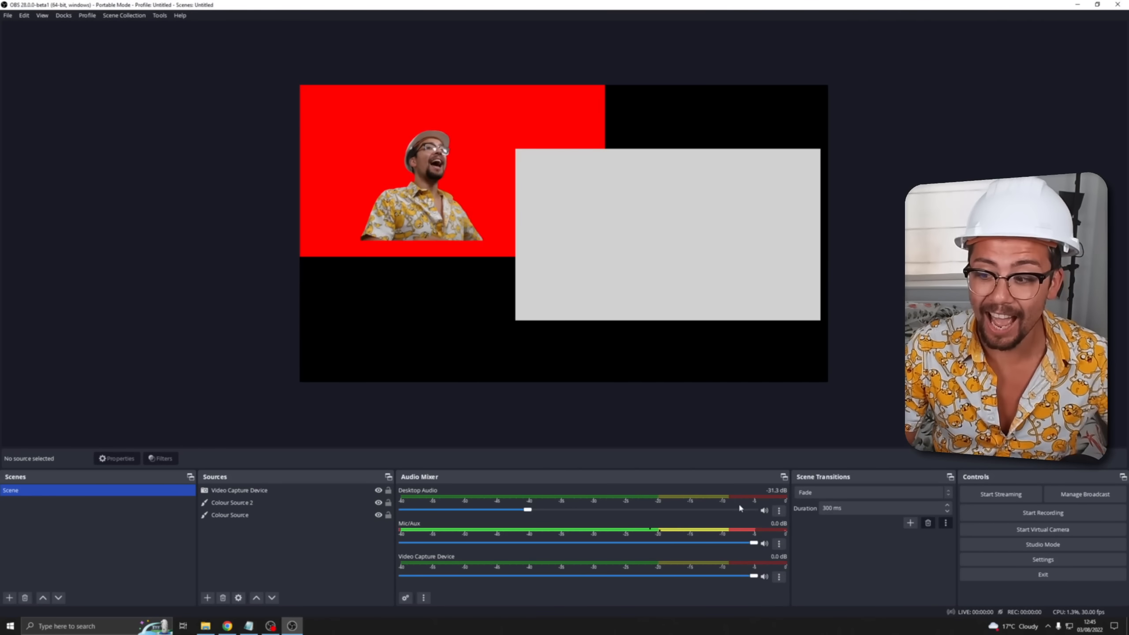
Add a Noise Suppression filter (RNNoise method) to the Mic/Aux input.
{"action": "left_click", "coordinate": [778, 544]}
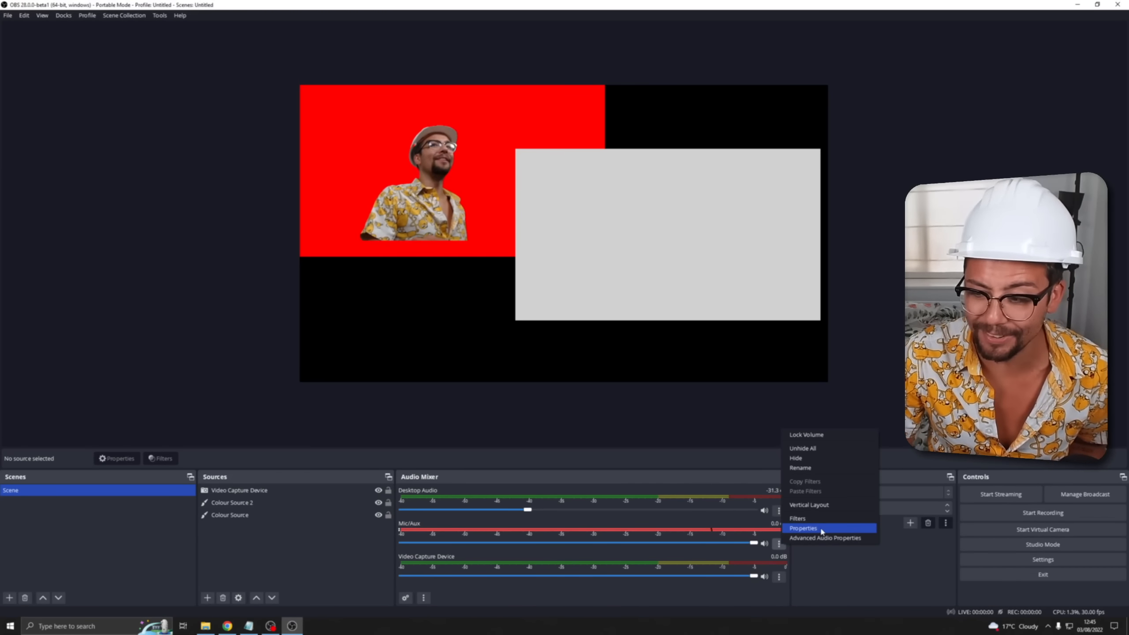
{"action": "left_click", "coordinate": [797, 518]}
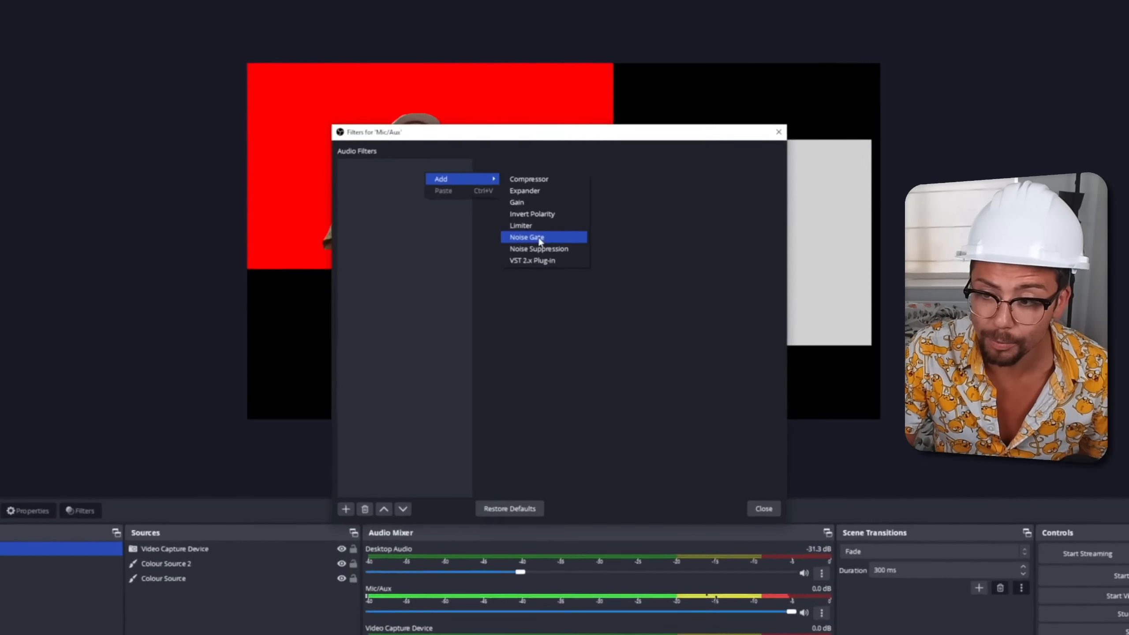
{"action": "left_click", "coordinate": [539, 249]}
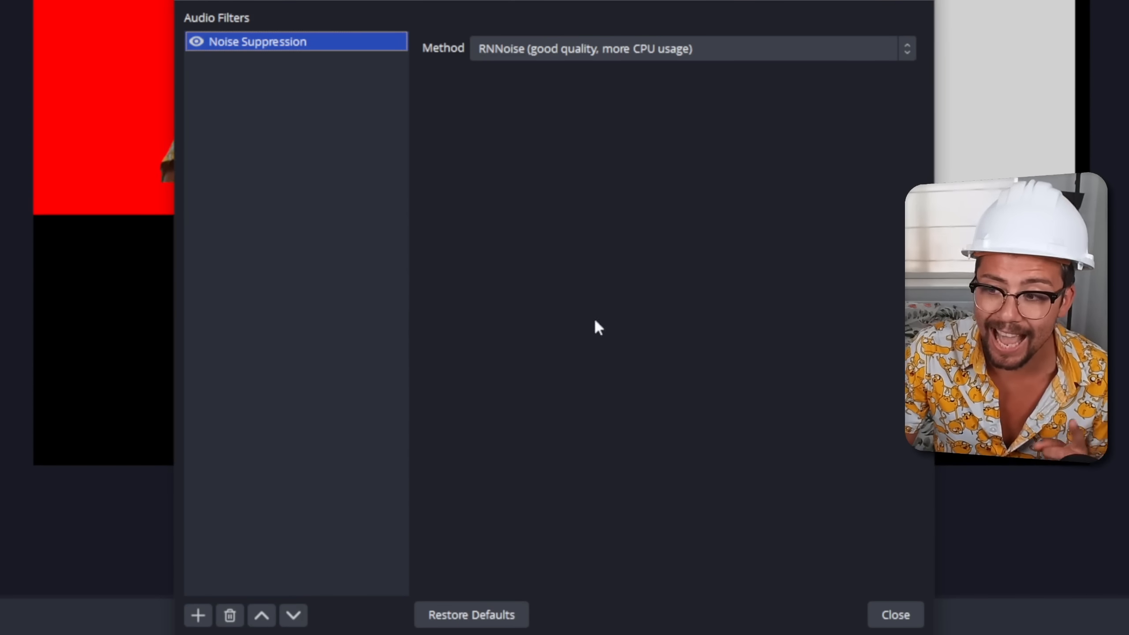